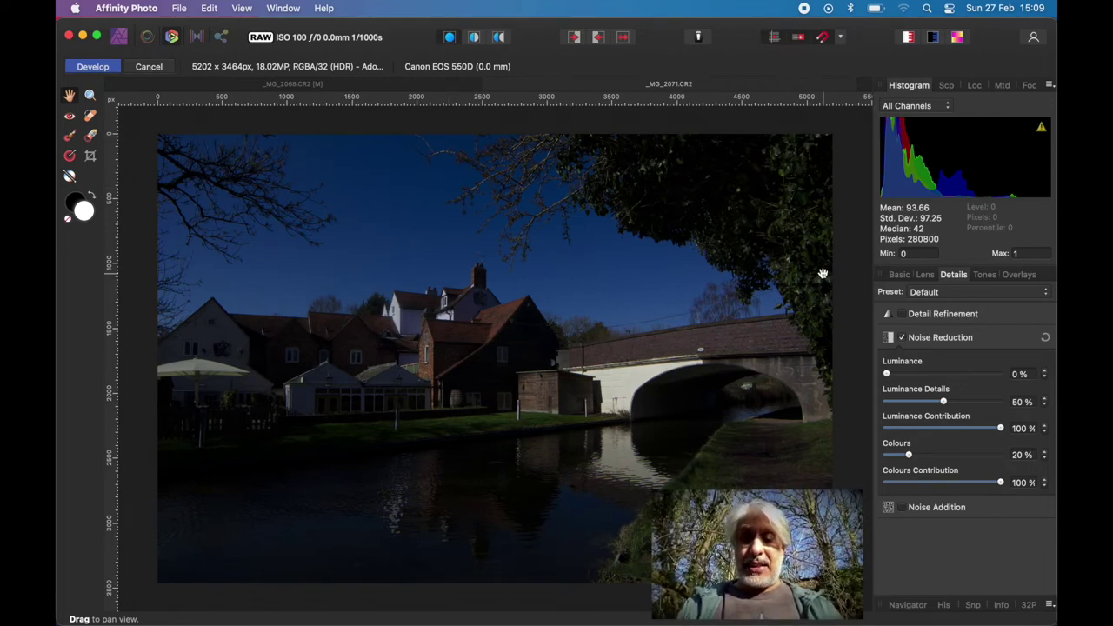
Raise Exposure to about 1.5 in the Basic tab
click(898, 274)
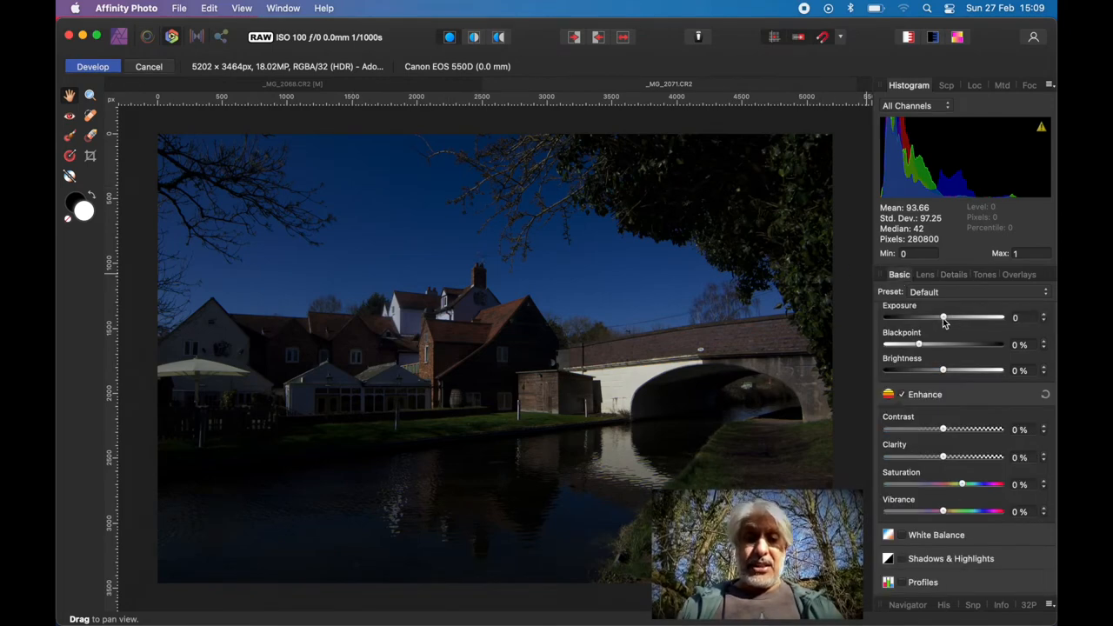
drag(943, 317, 955, 317)
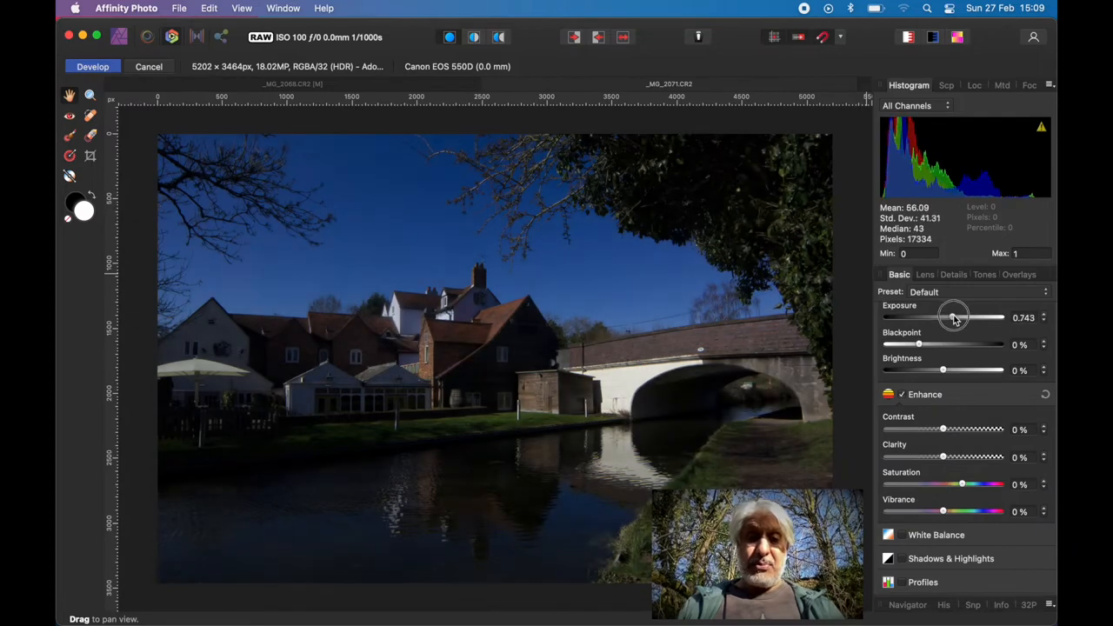
drag(952, 317, 961, 316)
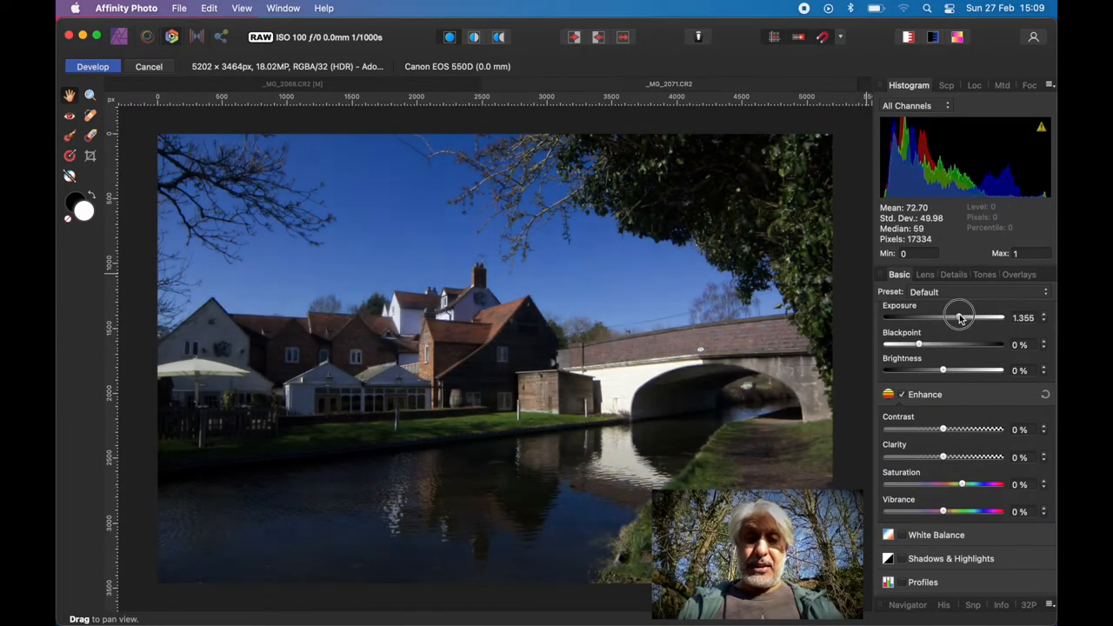
drag(959, 316, 961, 316)
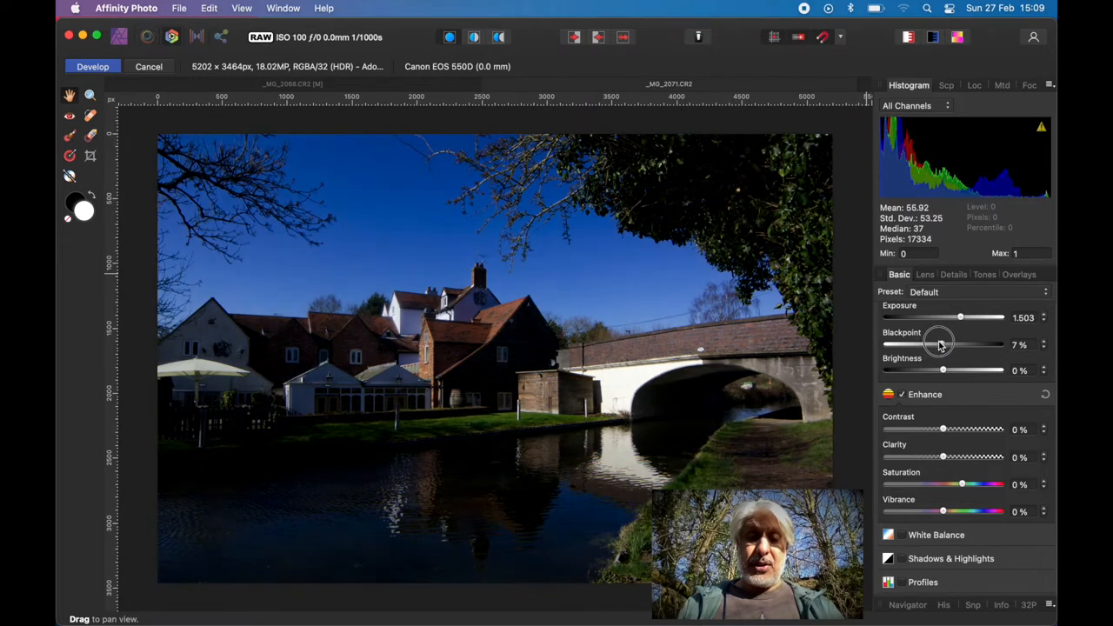
Set Blackpoint to 6%, Brightness 2%, Contrast 4%, and nudge Clarity to -6%
drag(944, 344, 937, 344)
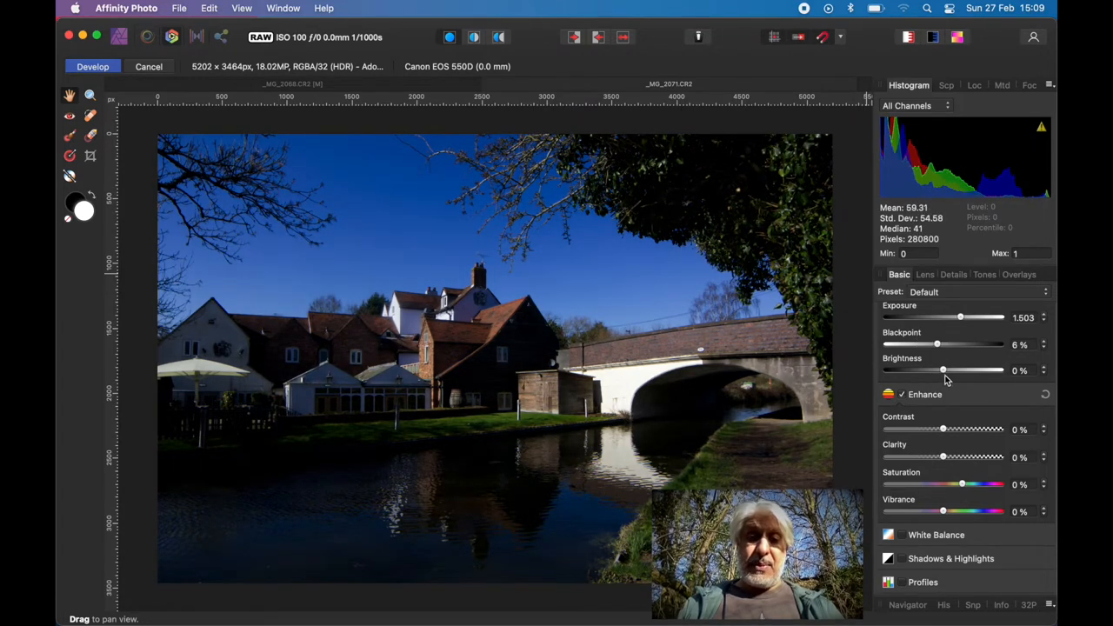
drag(943, 369, 946, 370)
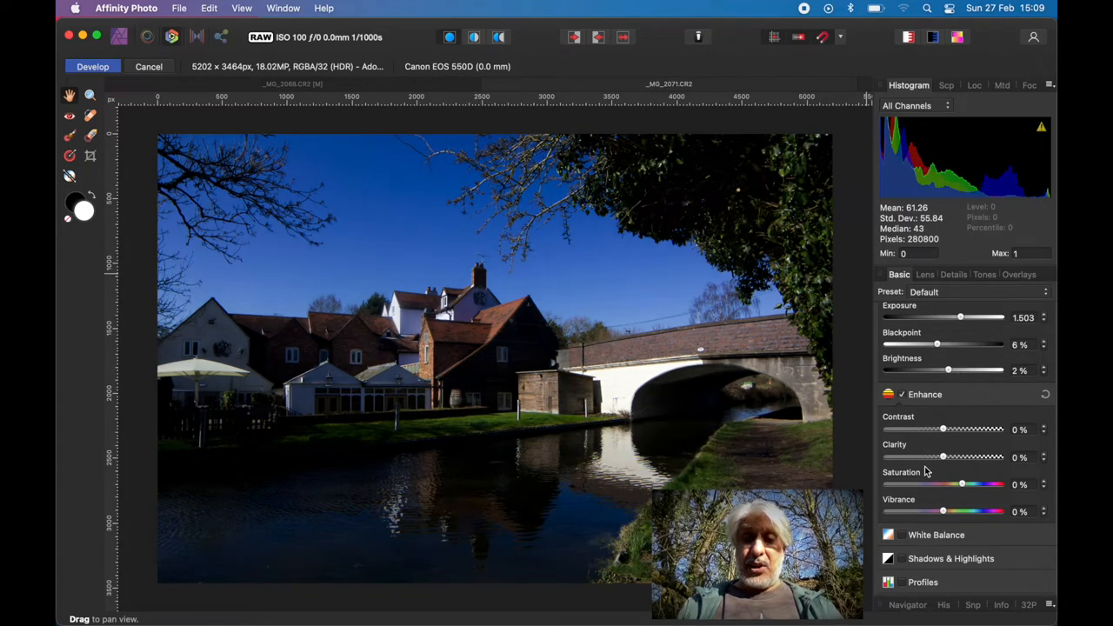
drag(942, 428, 947, 428)
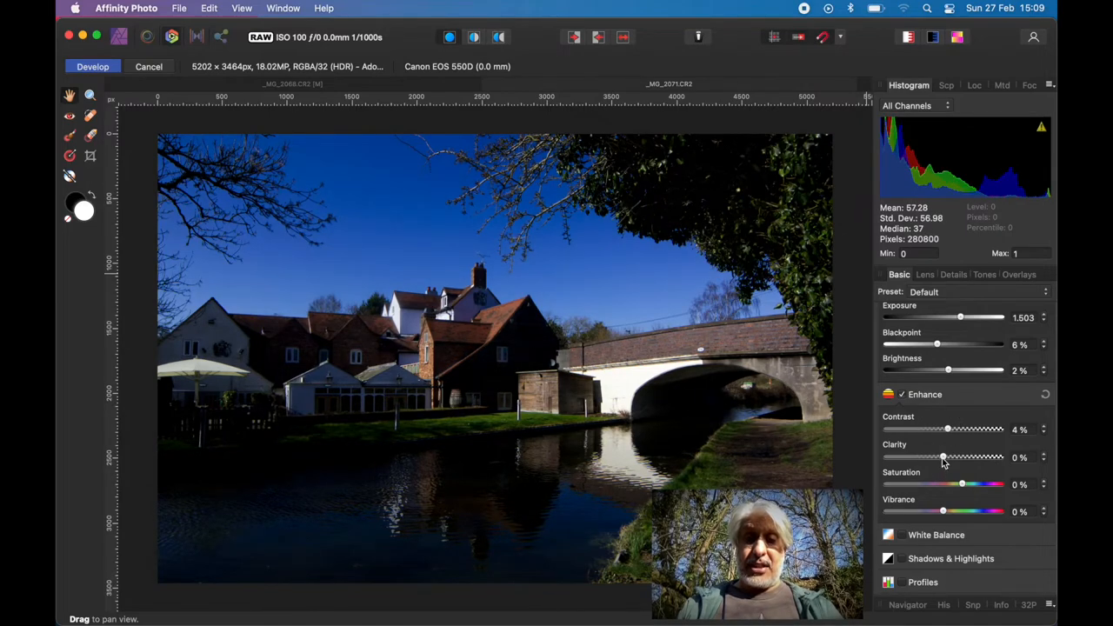
drag(943, 456, 939, 456)
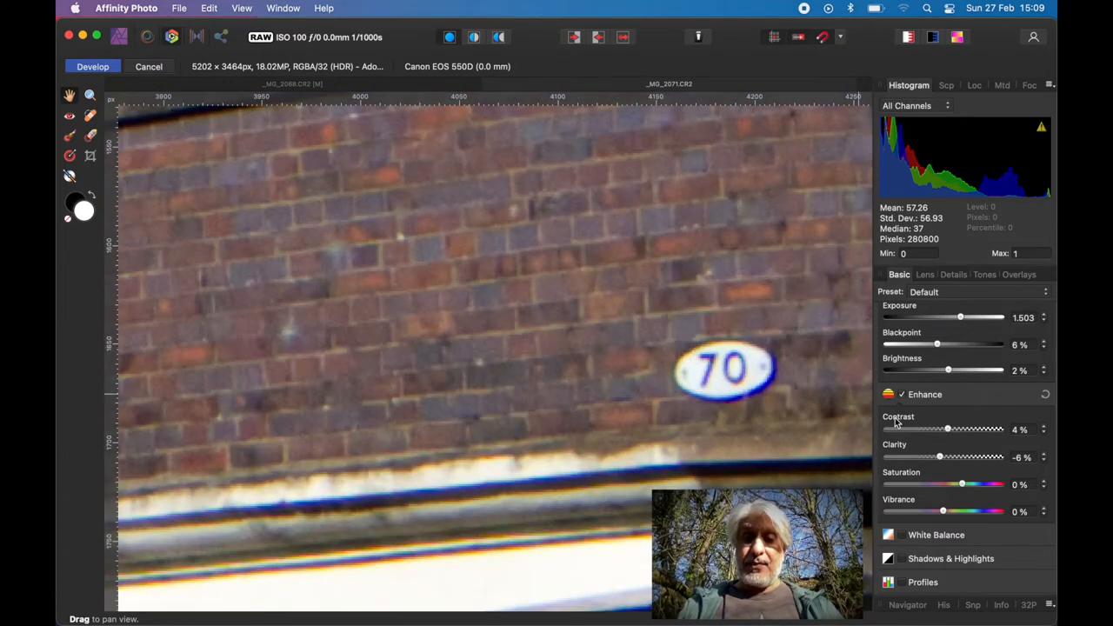
Try lower clarity, then settle Clarity at 19% and Vibrance at 5%
drag(939, 456, 915, 456)
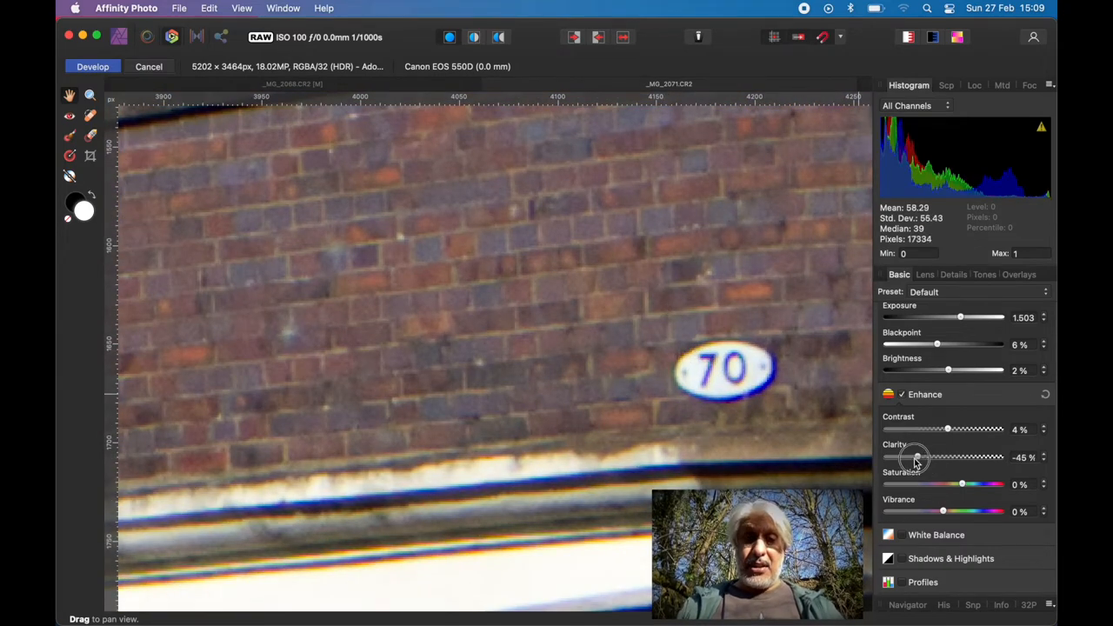
drag(916, 456, 904, 456)
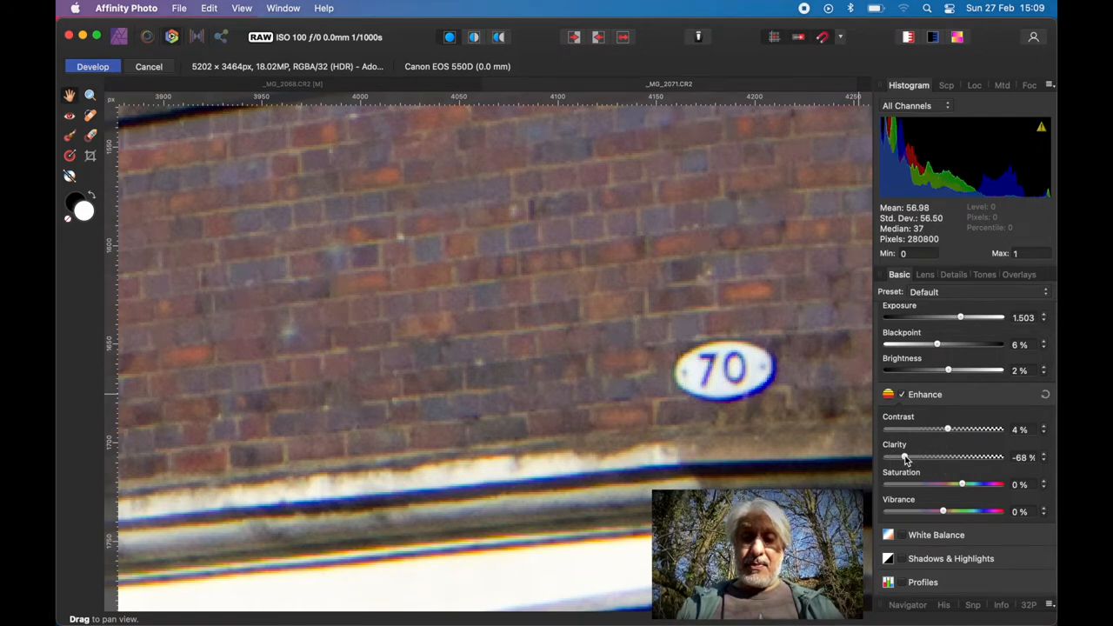
drag(904, 457, 954, 458)
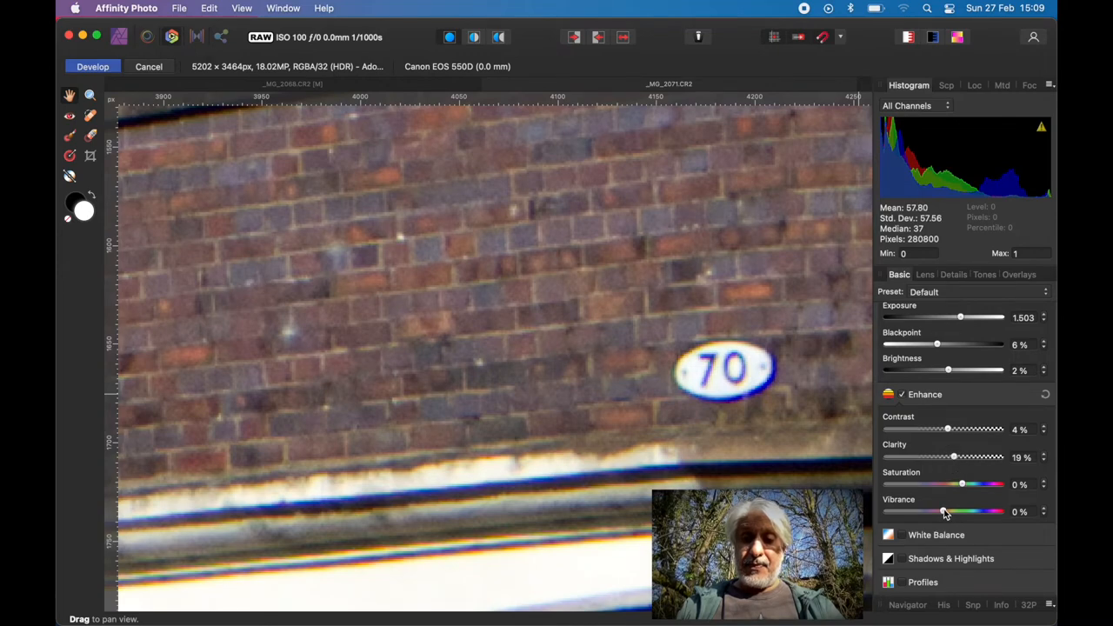
drag(944, 511, 950, 511)
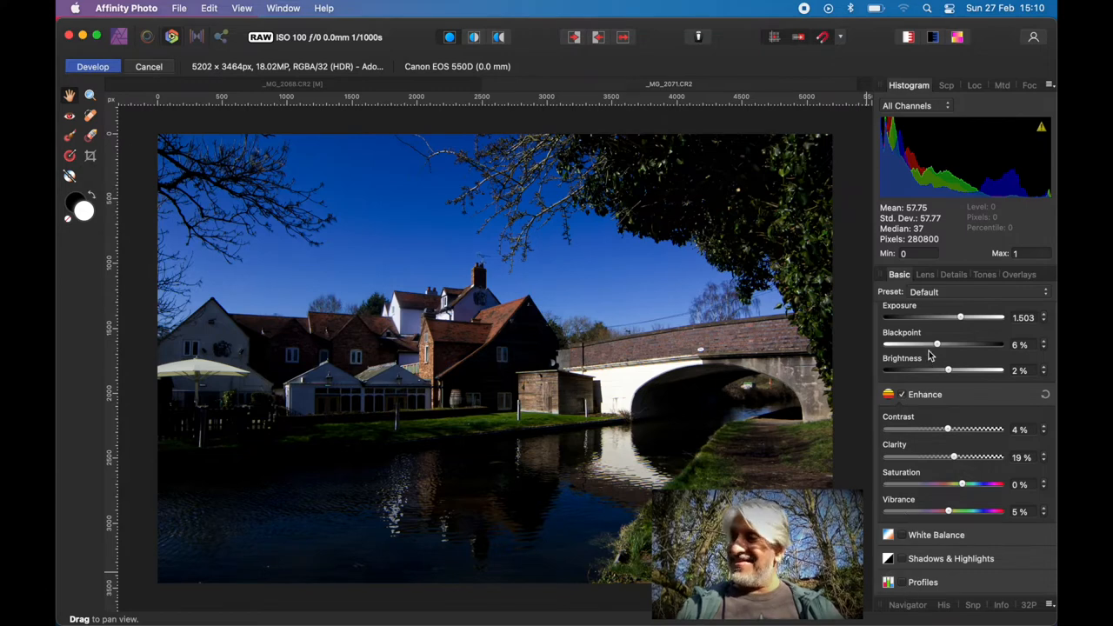
Enable Detail Refinement with Radius 22%, Amount 29%, and Luminance noise reduction 10%
click(953, 274)
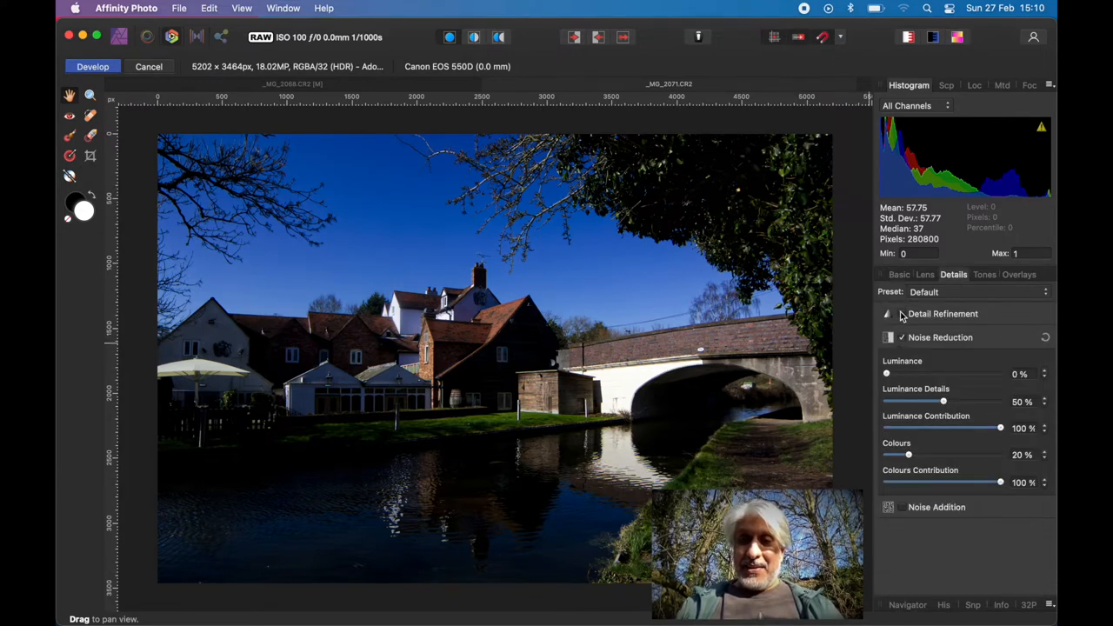
click(887, 313)
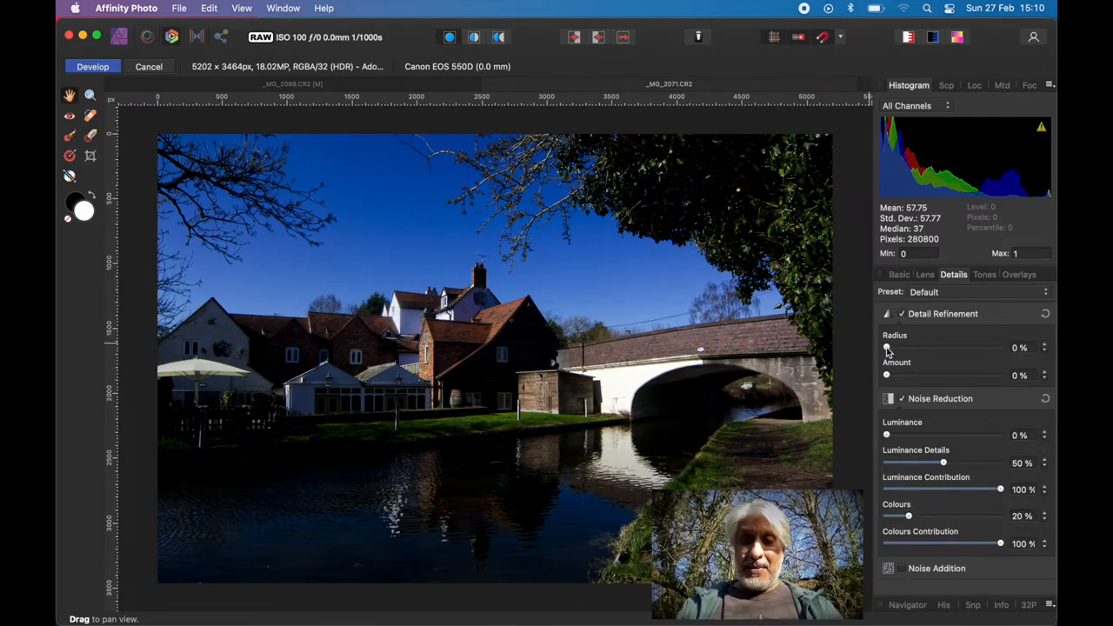
drag(886, 347, 910, 347)
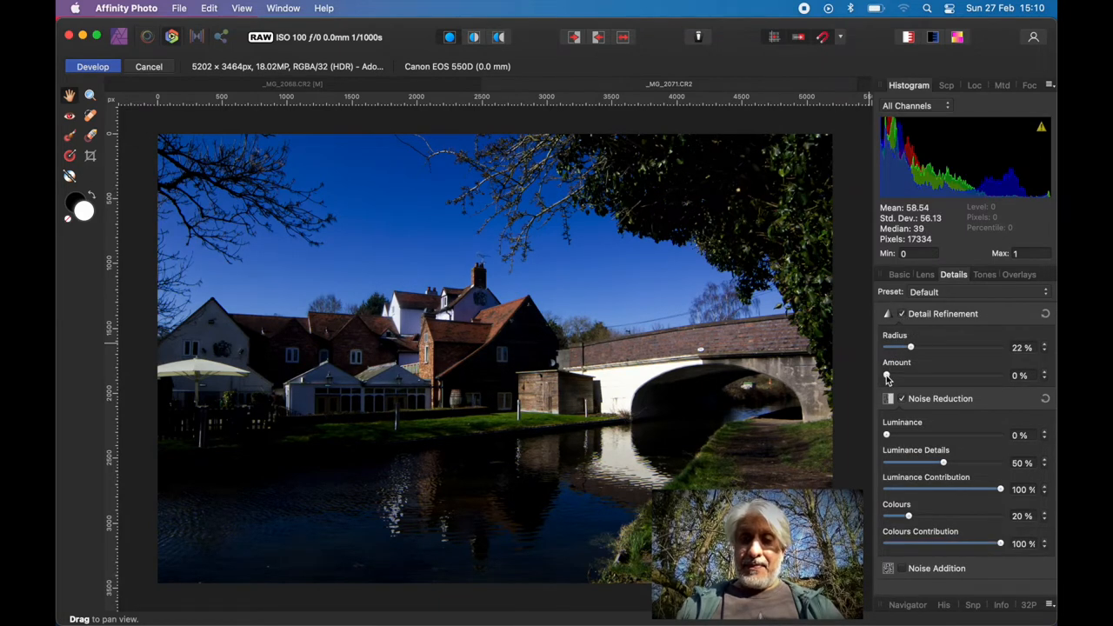
drag(885, 374, 919, 374)
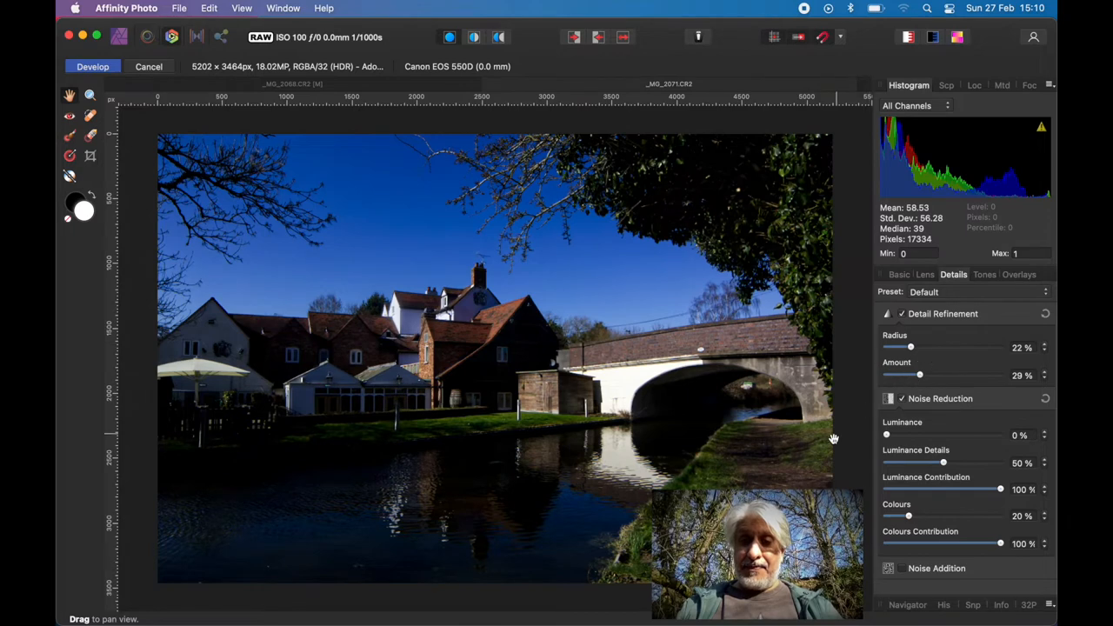
drag(887, 435, 899, 435)
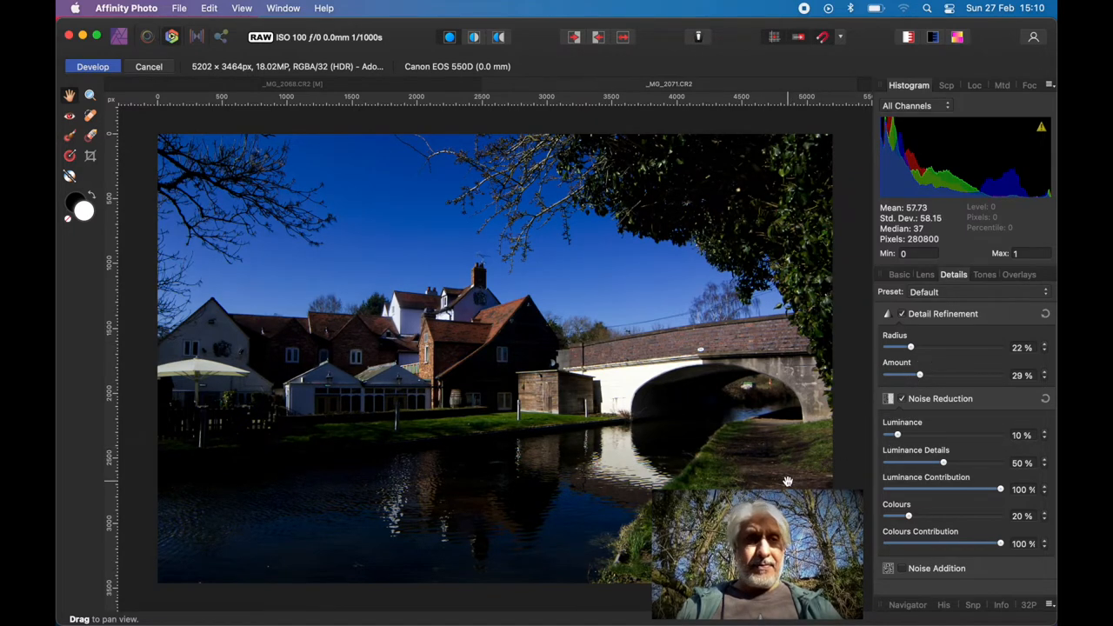
mouse_move(451, 290)
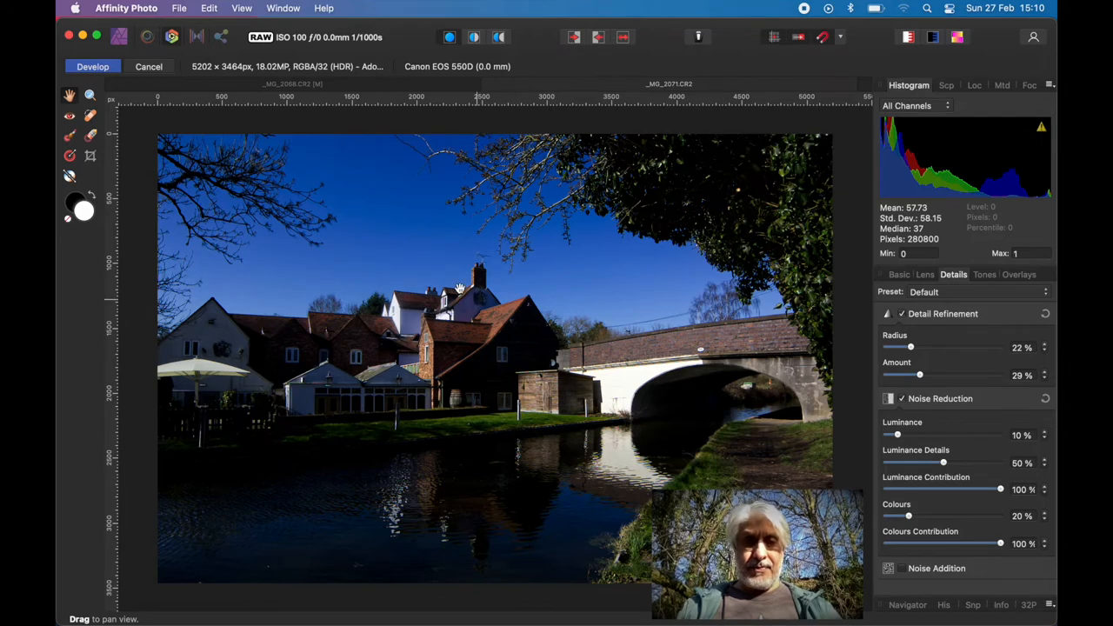
mouse_move(313, 240)
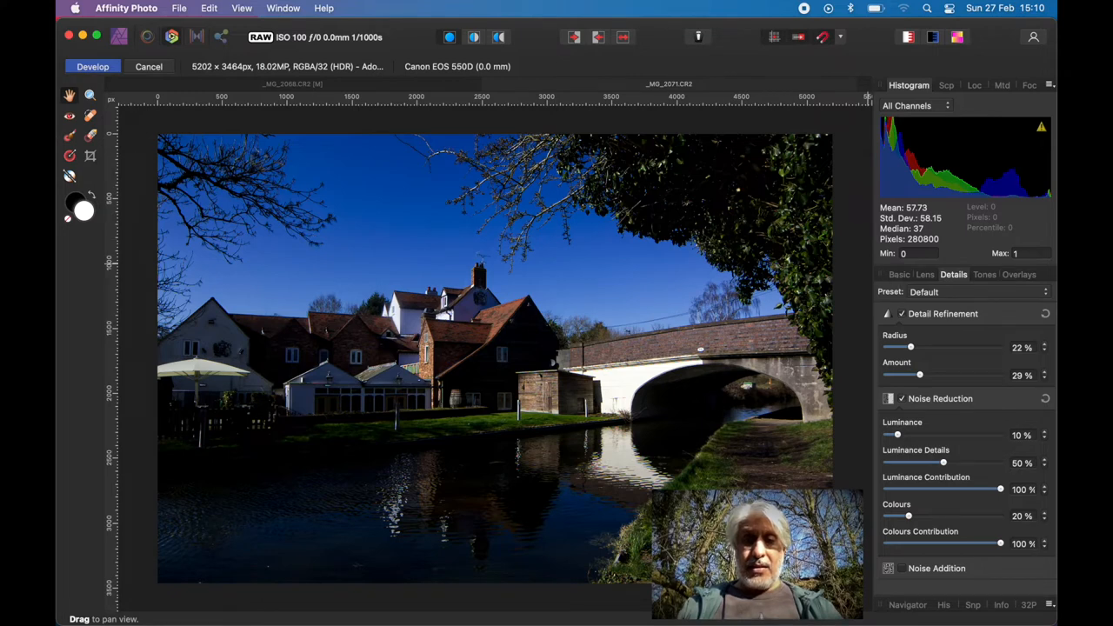
click(899, 274)
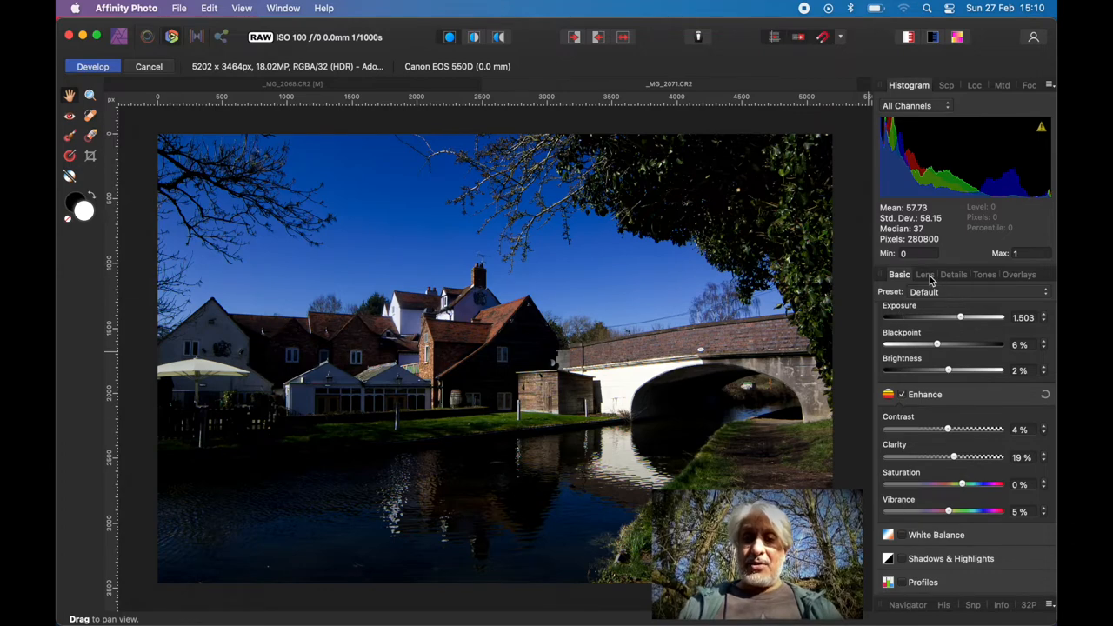
click(952, 274)
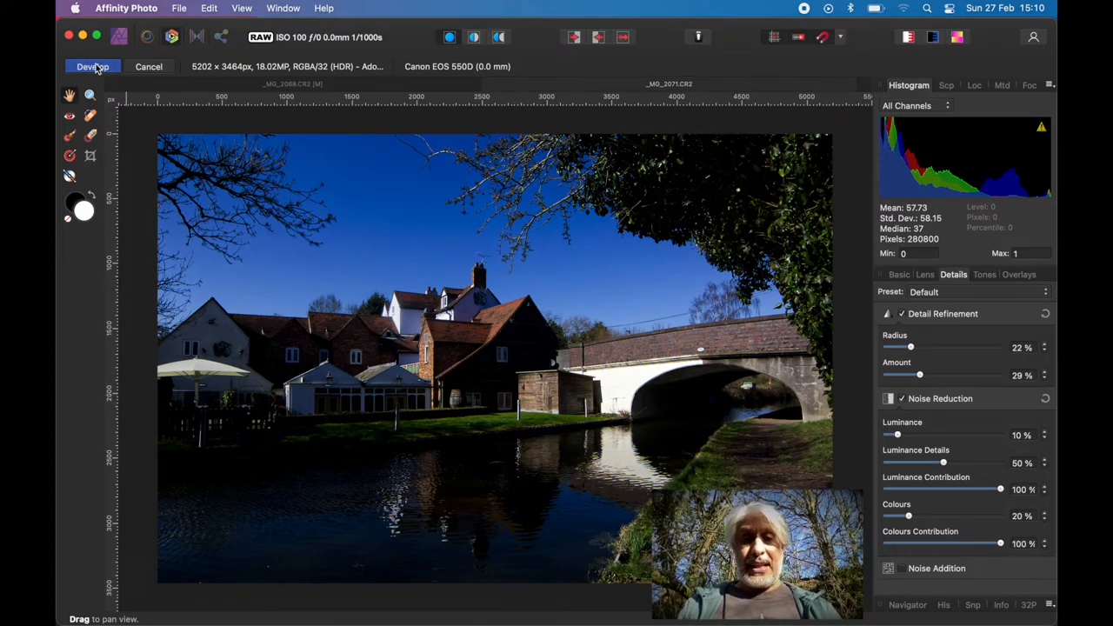
click(94, 67)
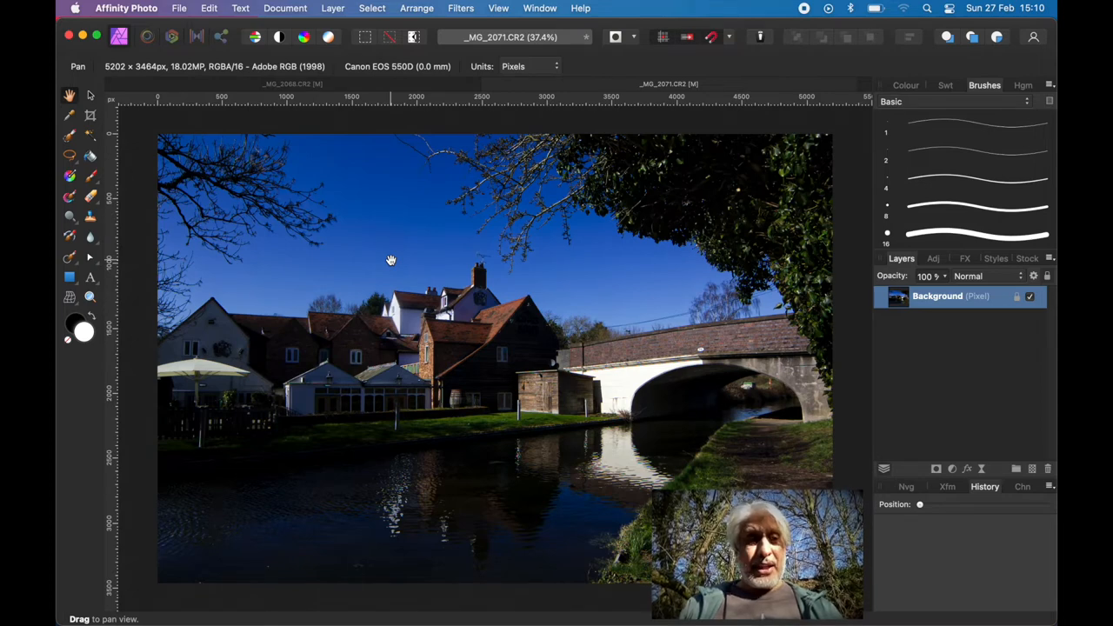
mouse_move(489, 298)
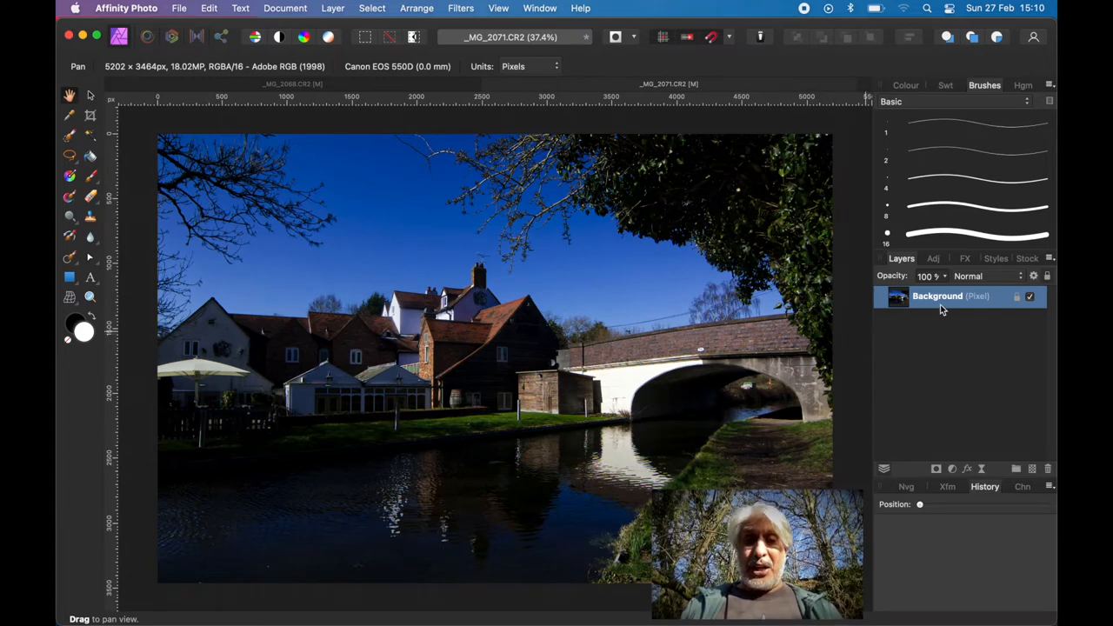
mouse_move(942, 300)
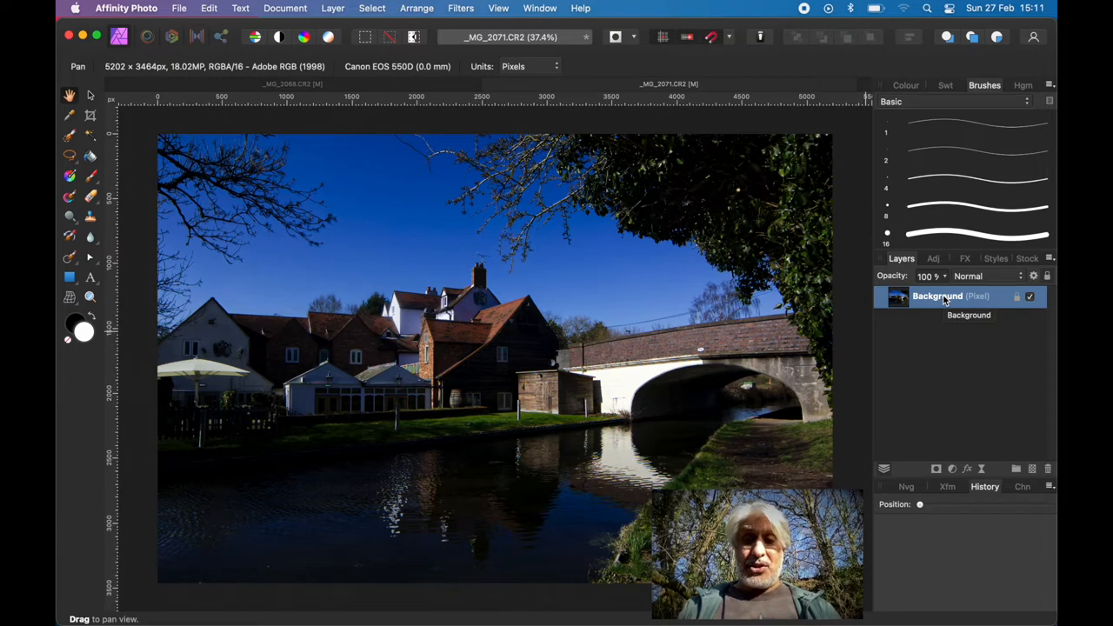
Duplicate the Background layer, set it to Soft Light, and lower opacity to 30%
right_click(935, 295)
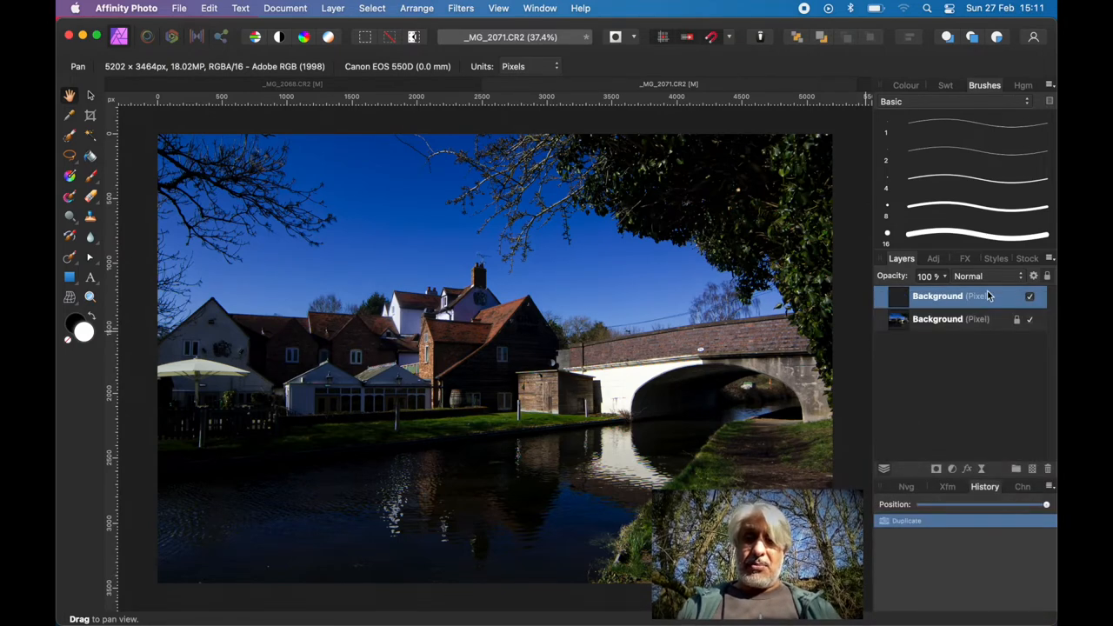
click(990, 276)
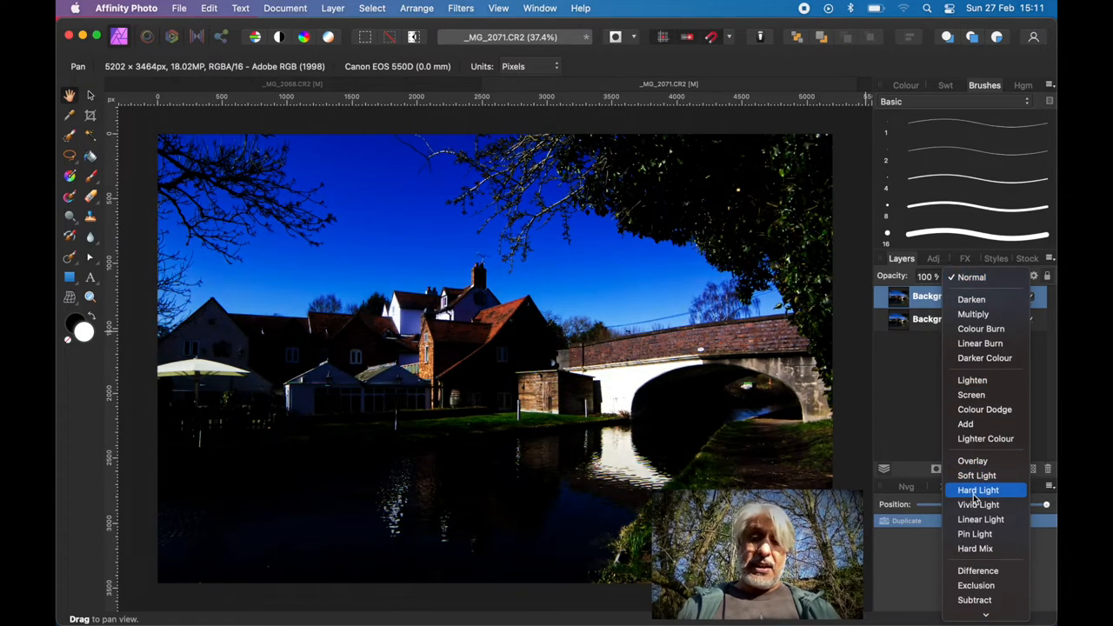
click(978, 476)
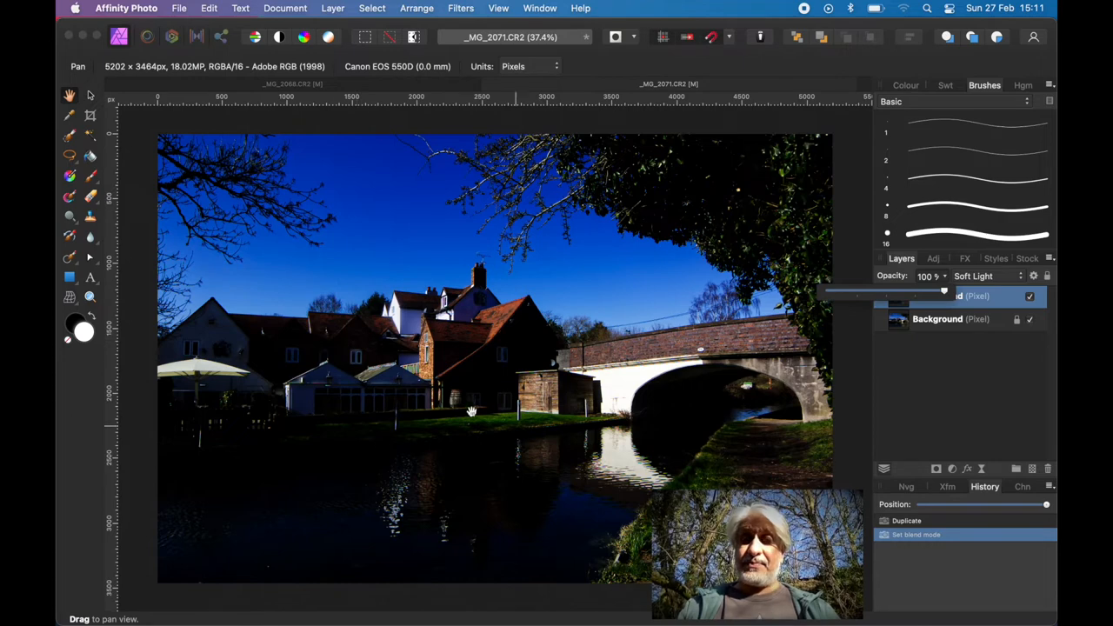
mouse_move(946, 293)
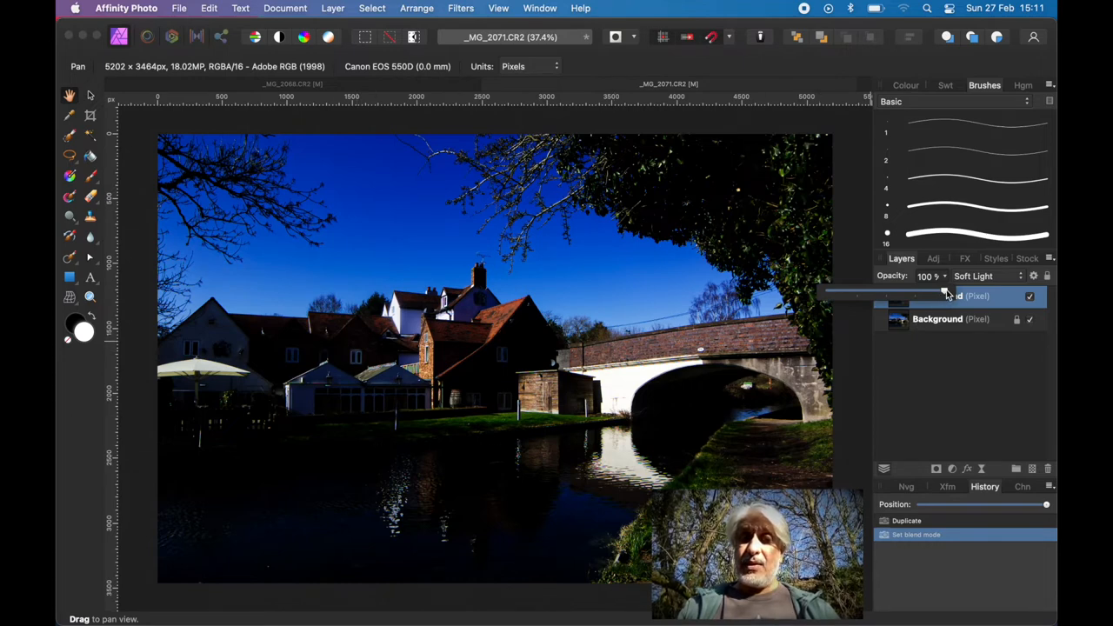
drag(948, 293, 941, 293)
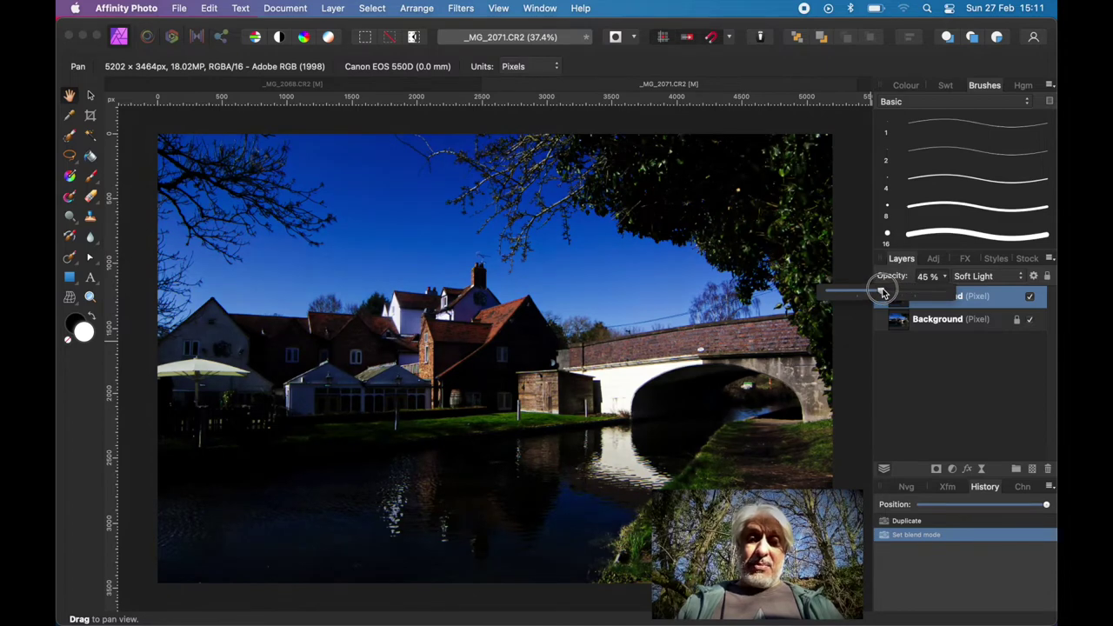
drag(880, 289, 867, 291)
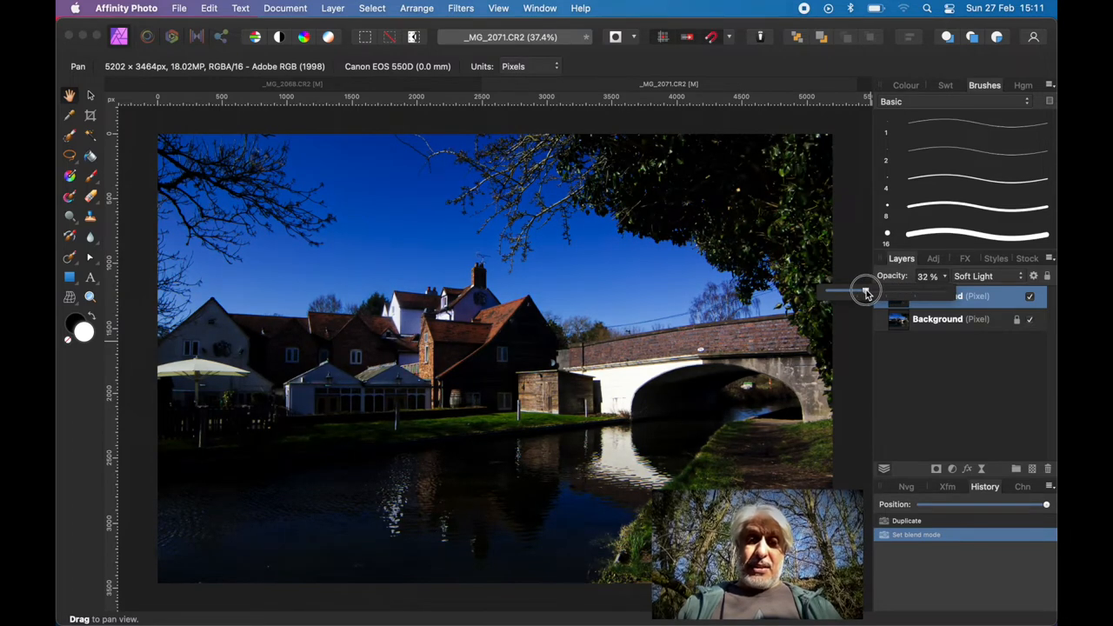
drag(865, 289, 862, 290)
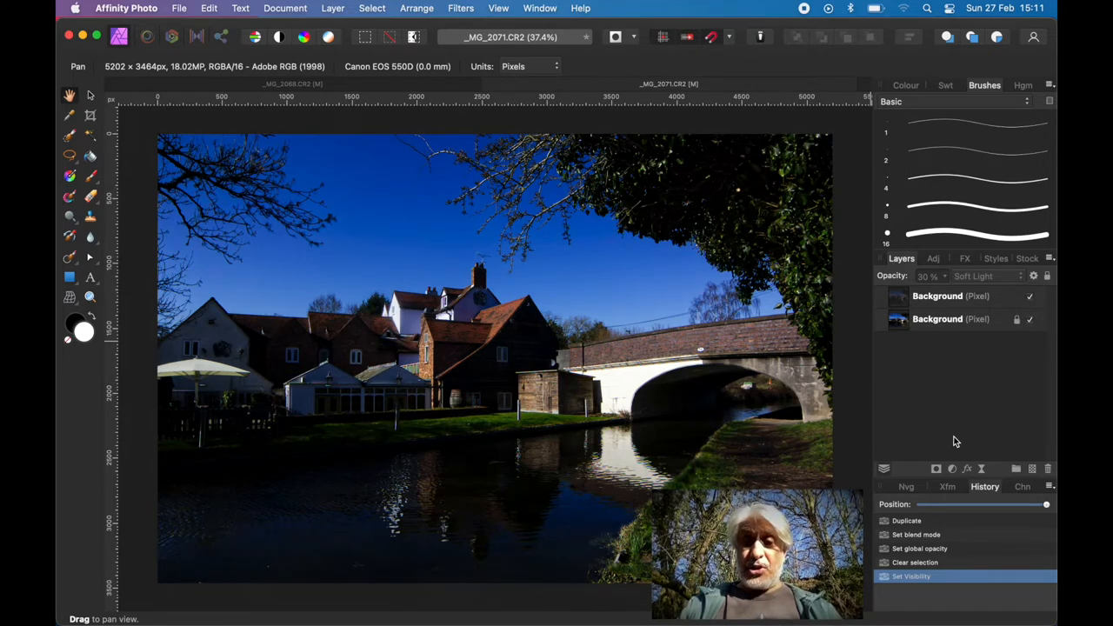
mouse_move(951, 468)
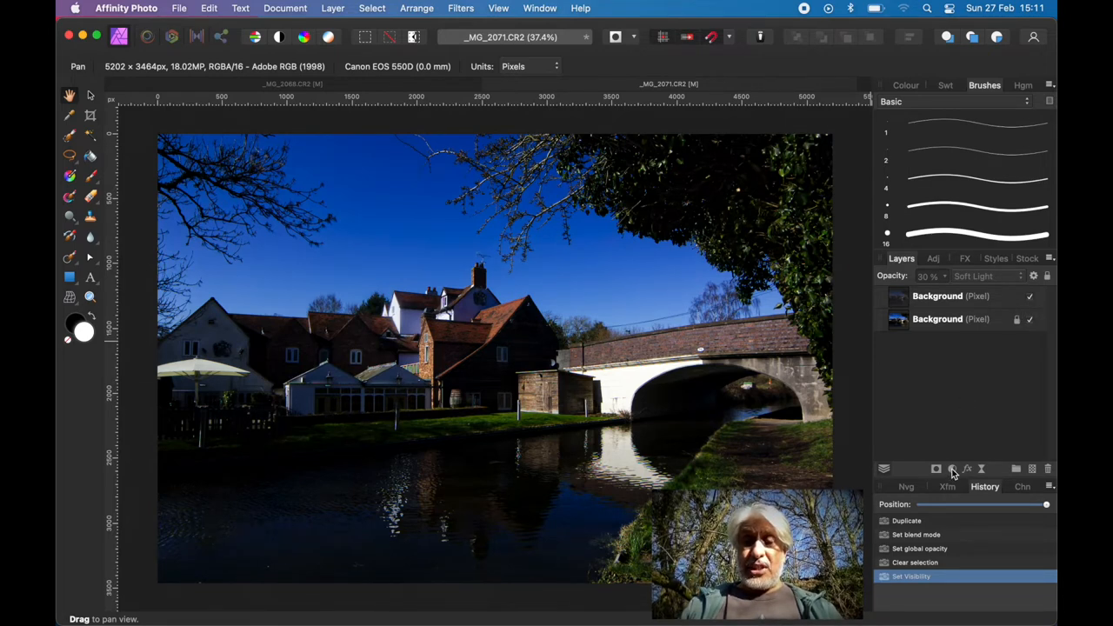
Add a Gradient Map adjustment layer from the Layers panel Adjustments menu
click(951, 468)
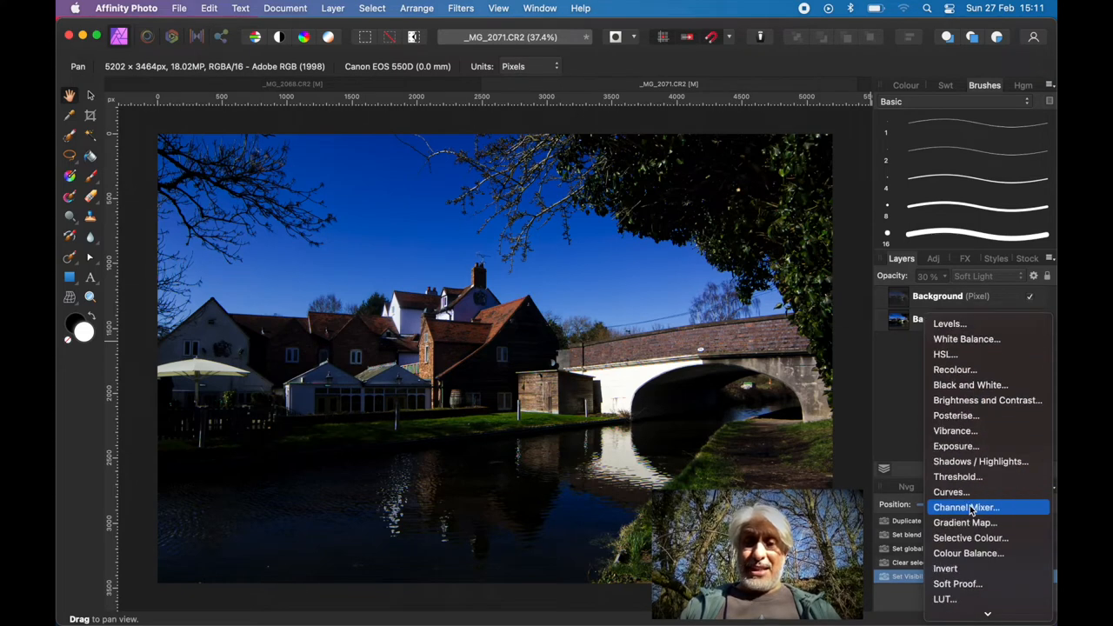
click(964, 522)
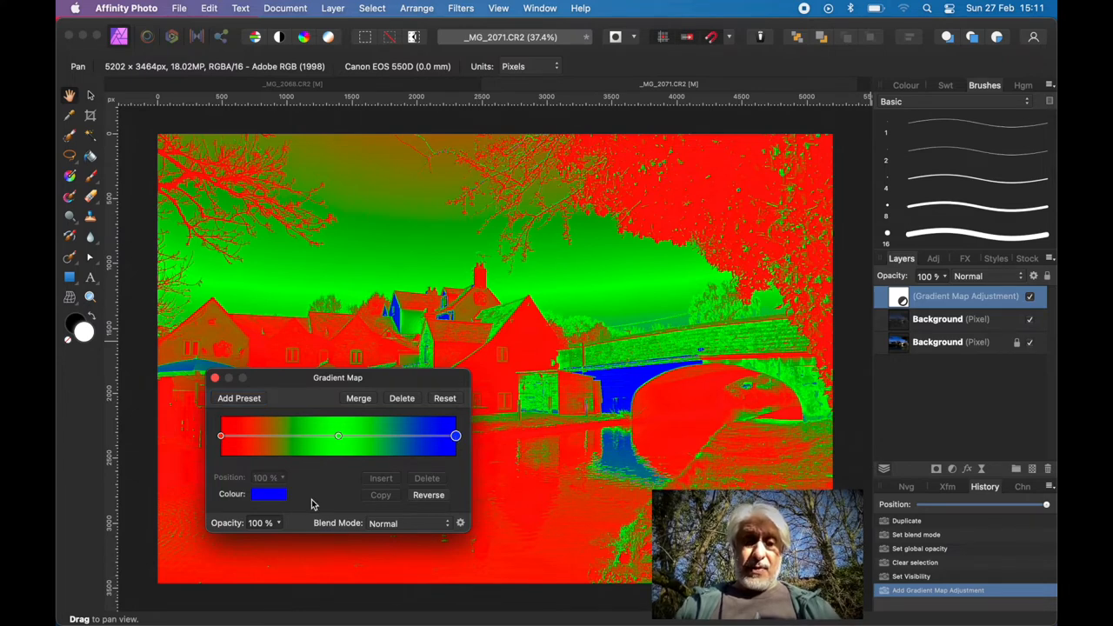
Change the gradient's right stop colour to orange
click(268, 494)
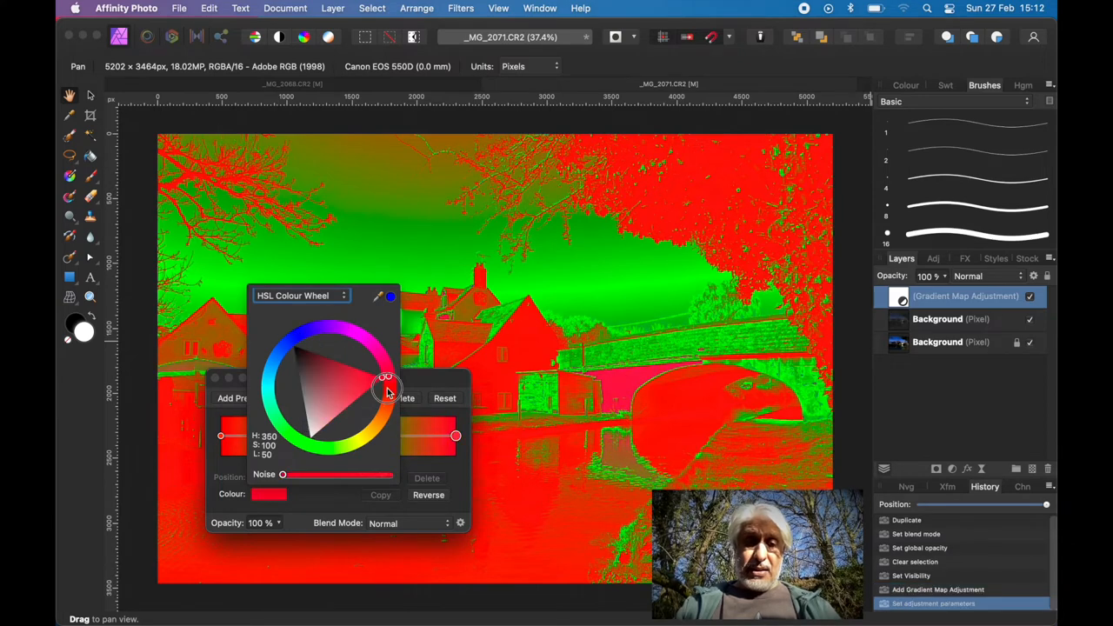
drag(387, 389, 379, 419)
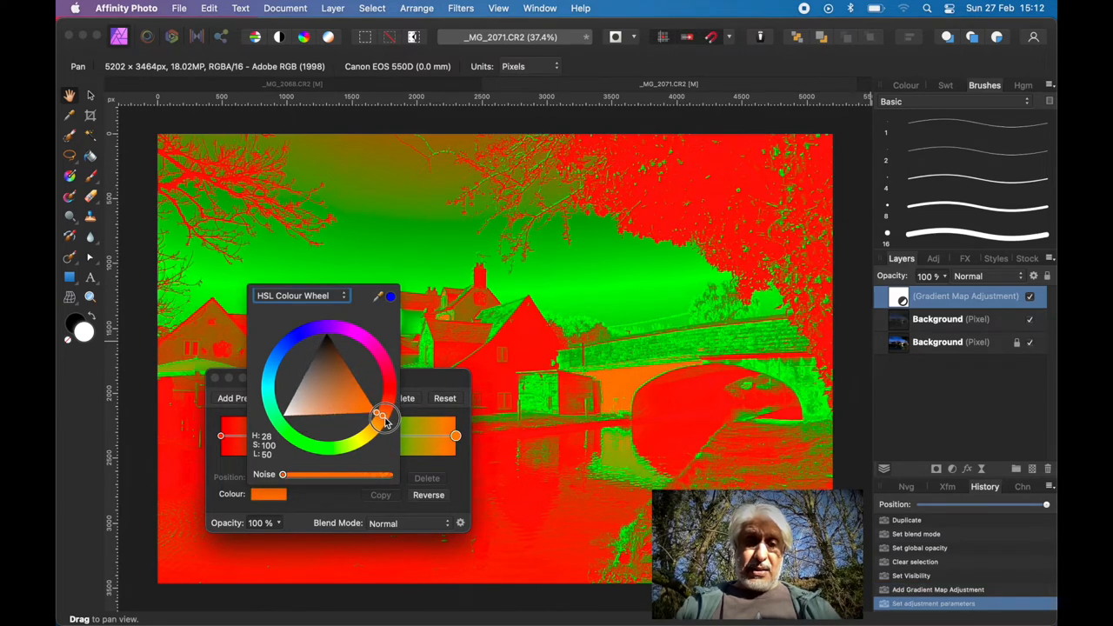
drag(385, 416, 380, 419)
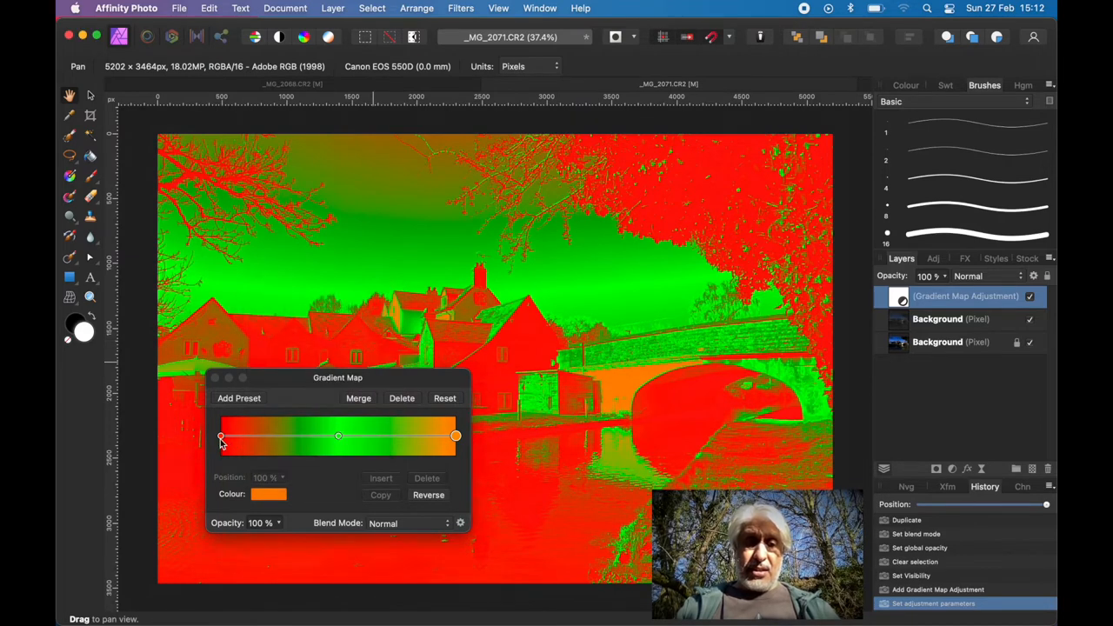
Change the gradient's left stop colour from red to blue
click(220, 436)
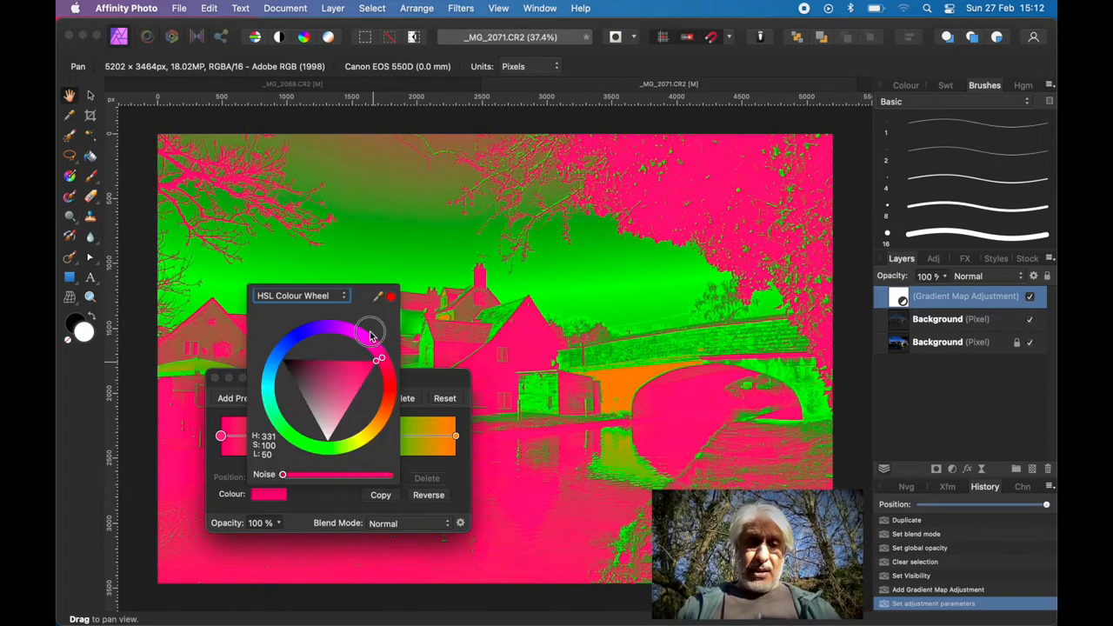
drag(369, 335, 273, 338)
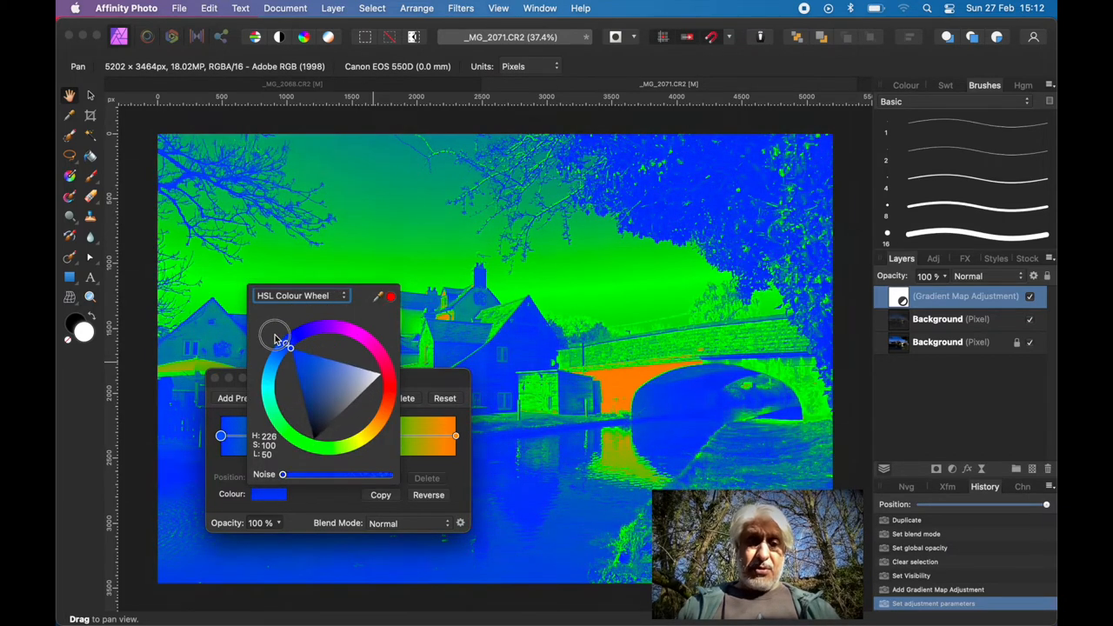
drag(277, 337, 267, 344)
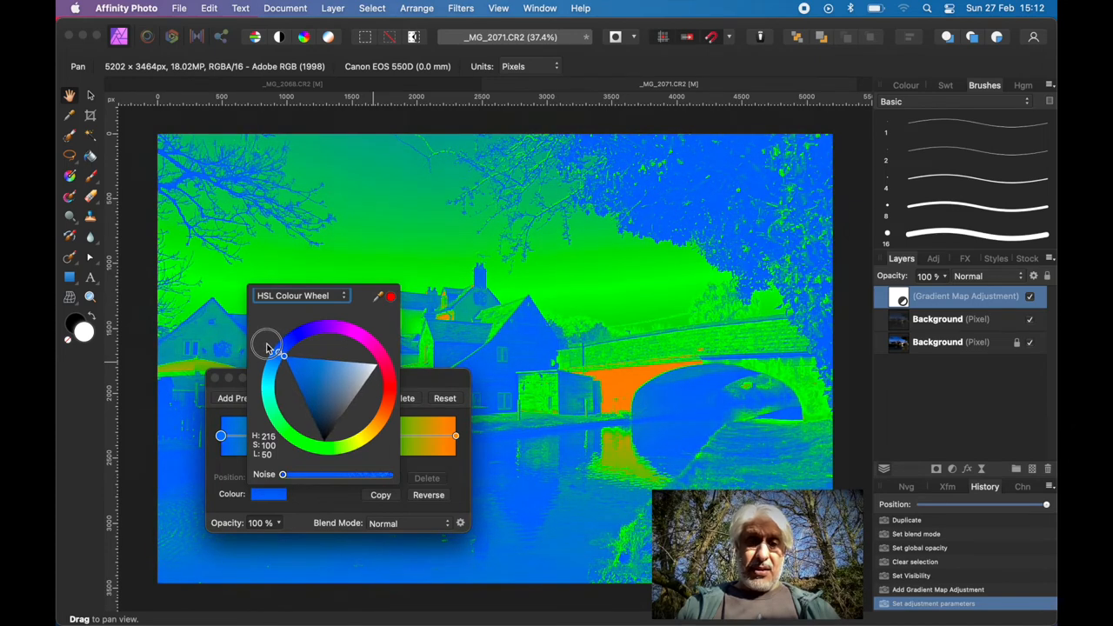
drag(267, 346, 267, 347)
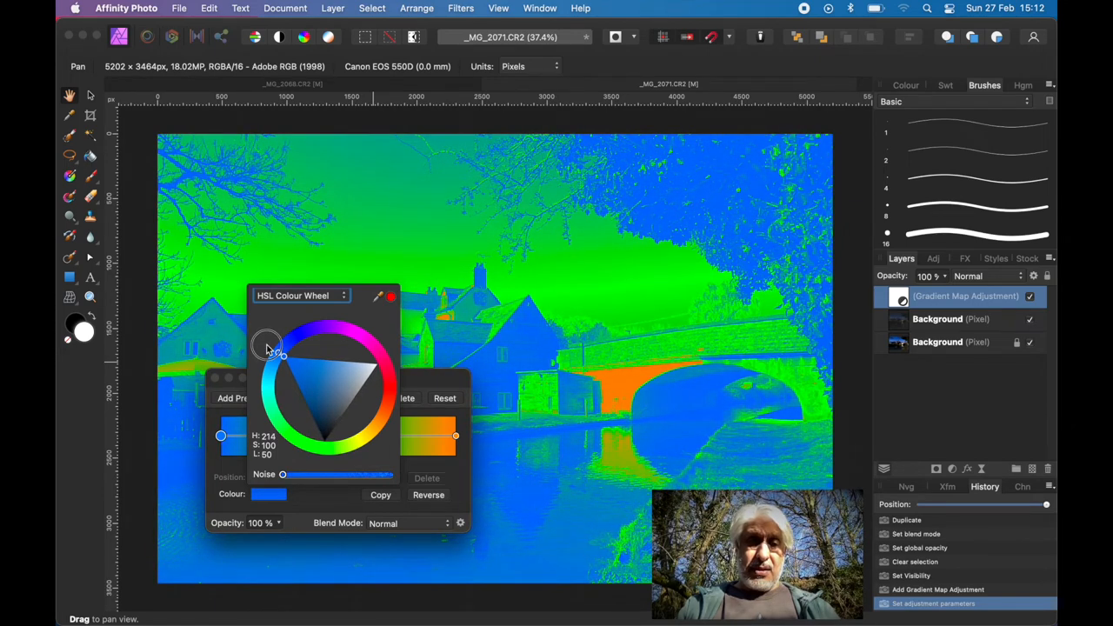
drag(267, 345, 280, 354)
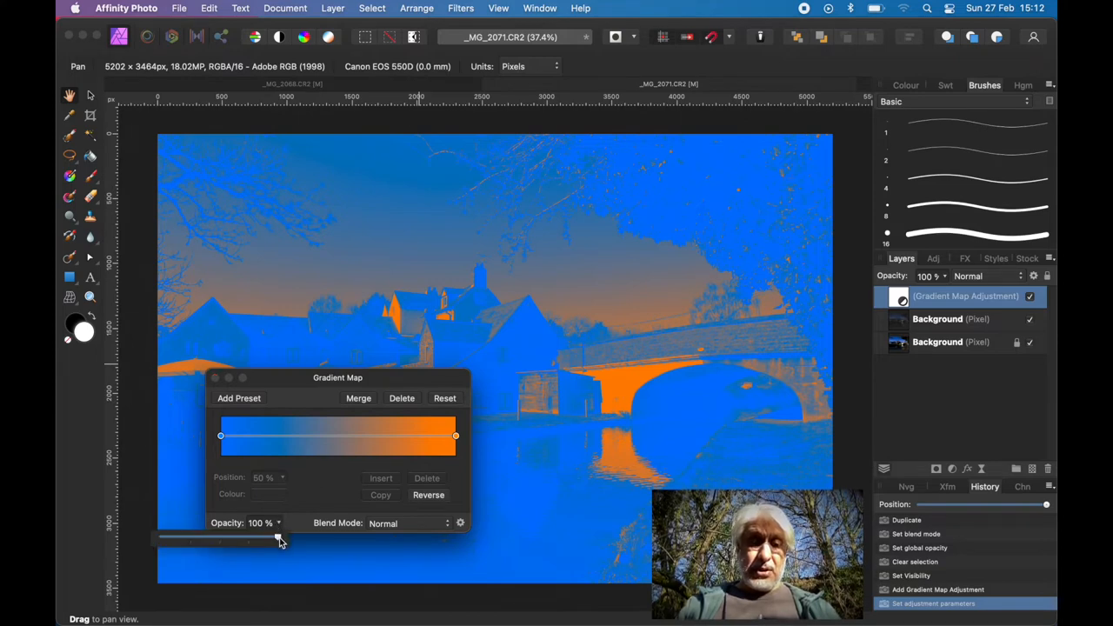
Lower the Gradient Map dialog's opacity to about 21%
drag(278, 540, 233, 537)
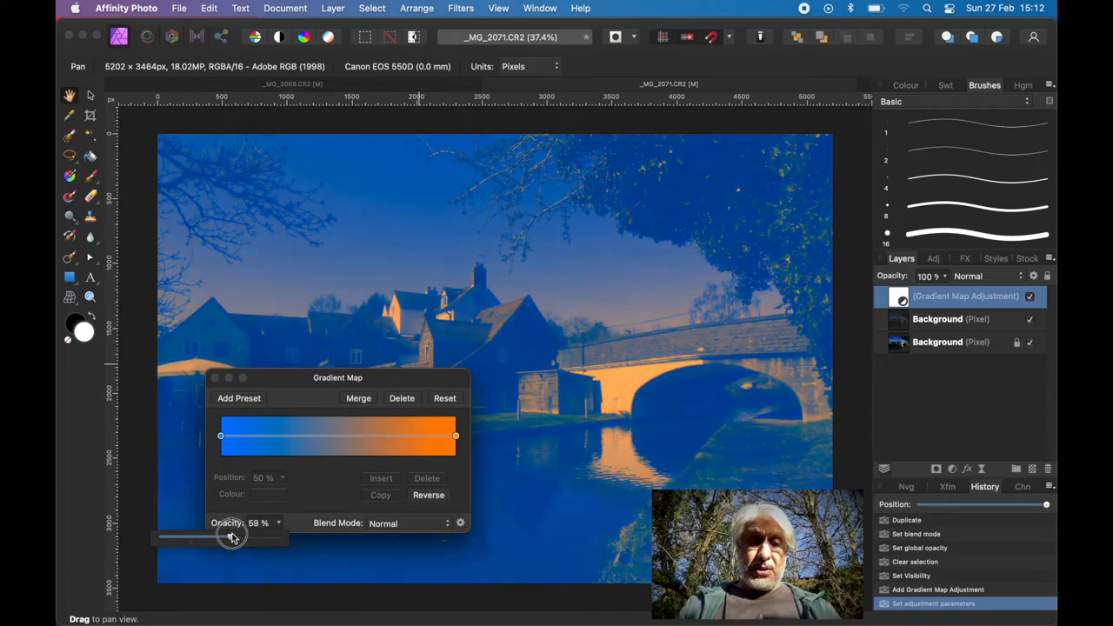
drag(233, 537, 190, 537)
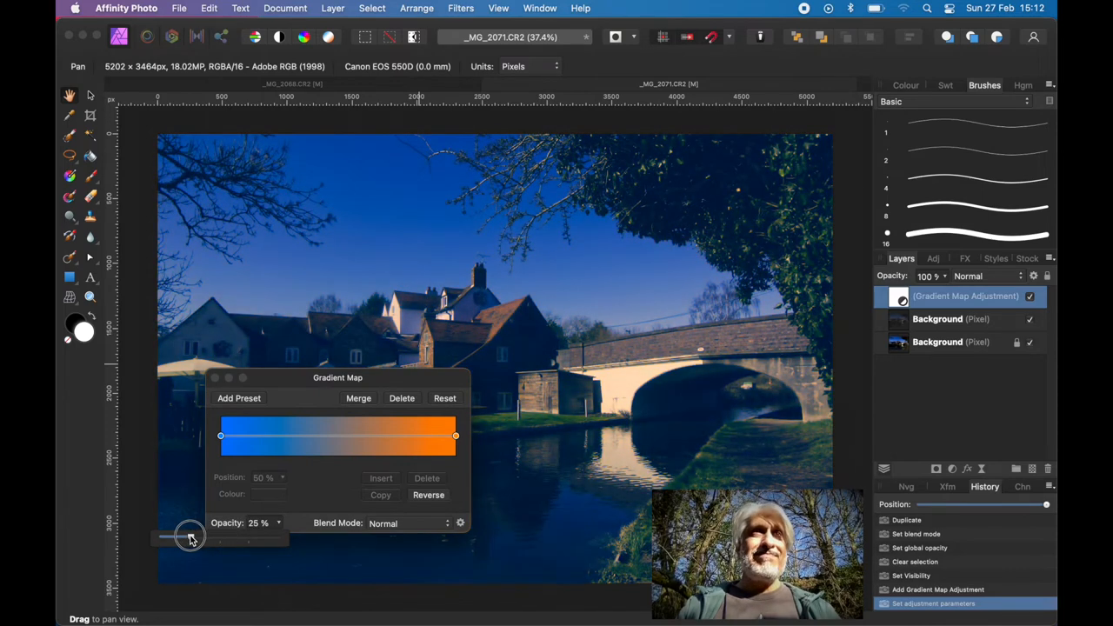
drag(190, 536, 174, 537)
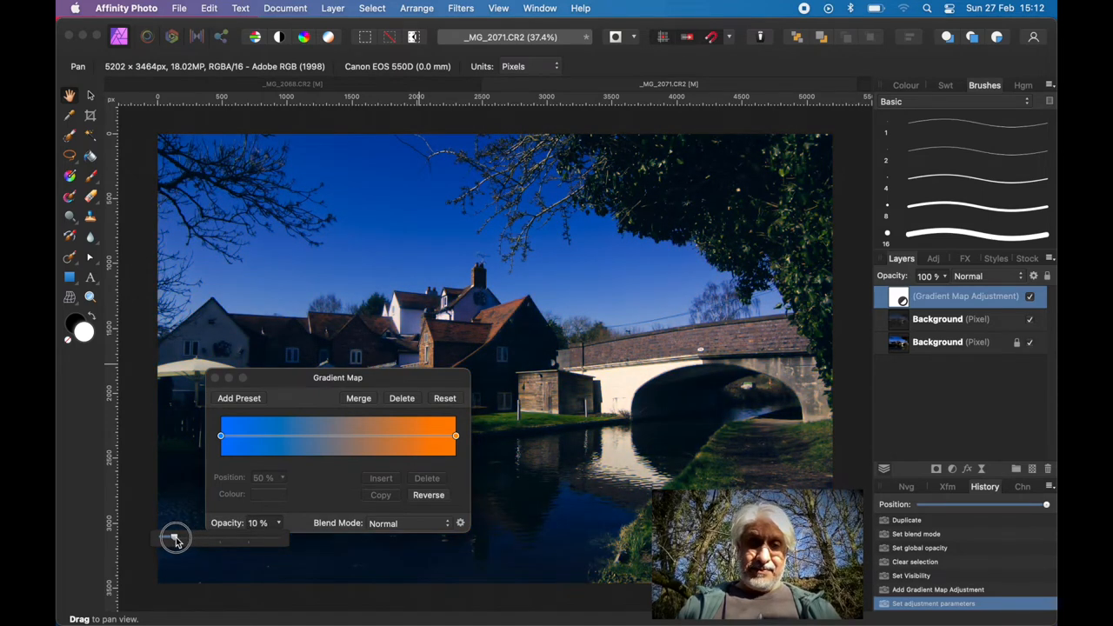
drag(175, 536, 185, 539)
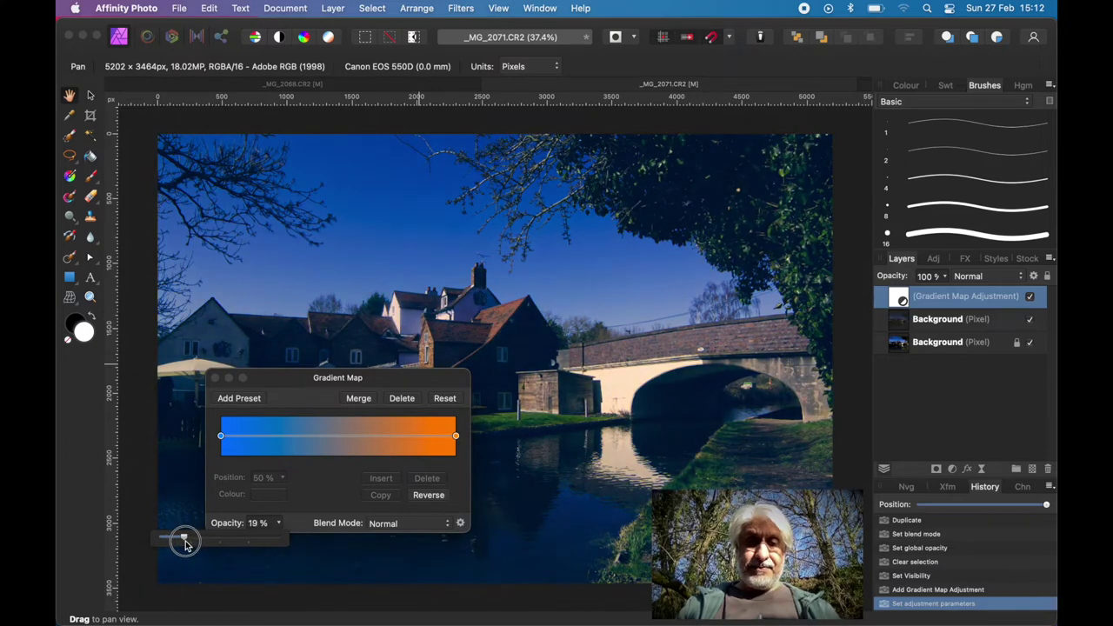
drag(182, 539, 186, 537)
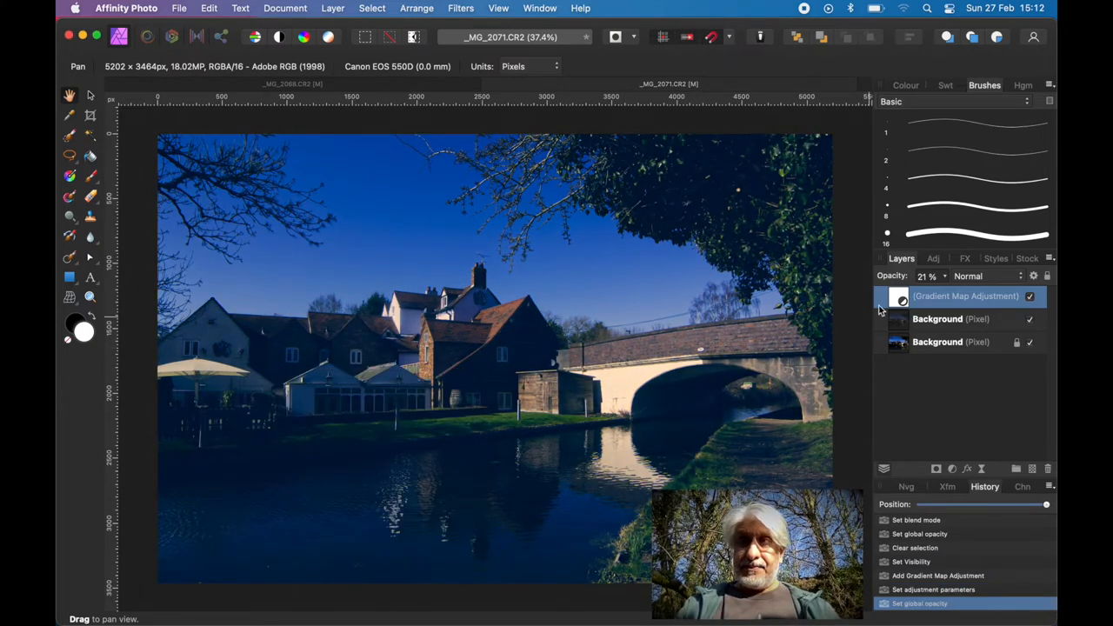
Toggle the Gradient Map layer to compare, set its opacity to 10%, and keep it visible
click(1029, 295)
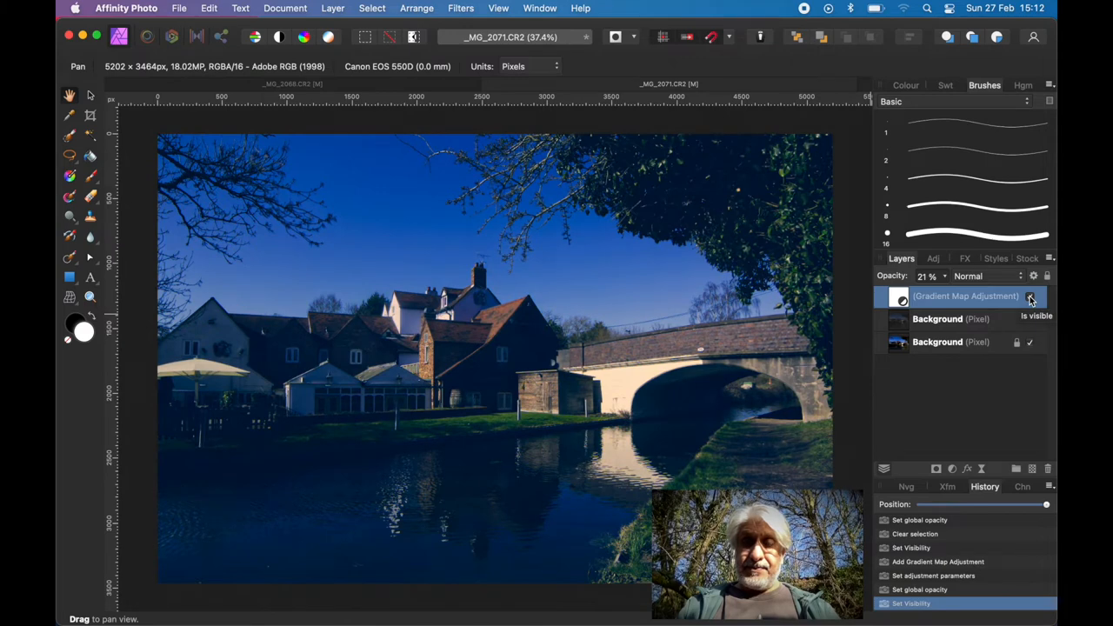
click(1030, 296)
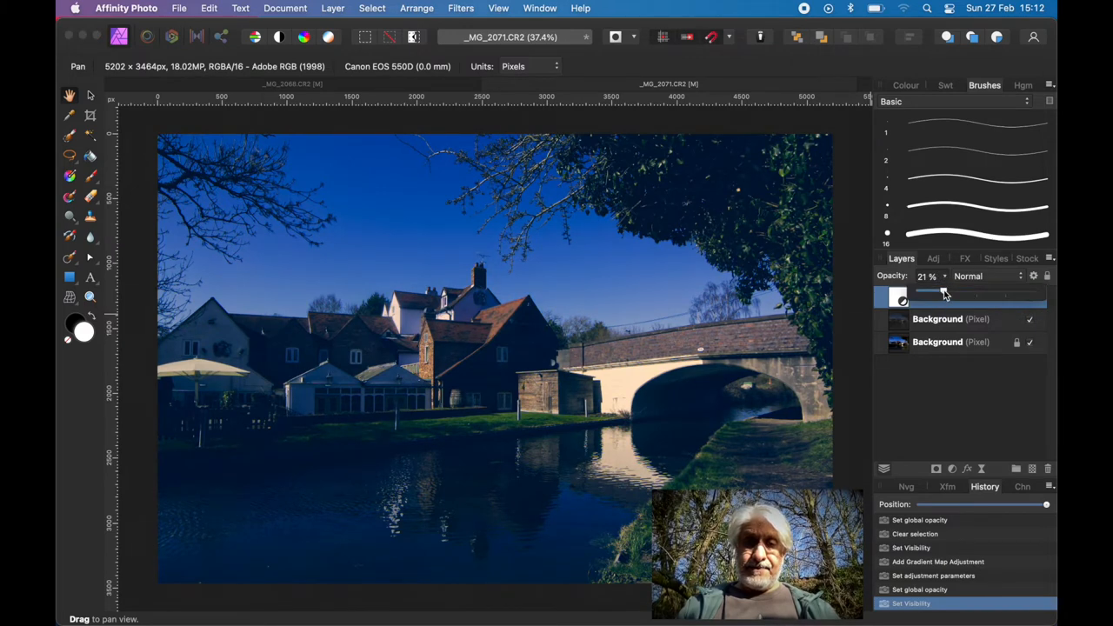
drag(943, 289, 932, 288)
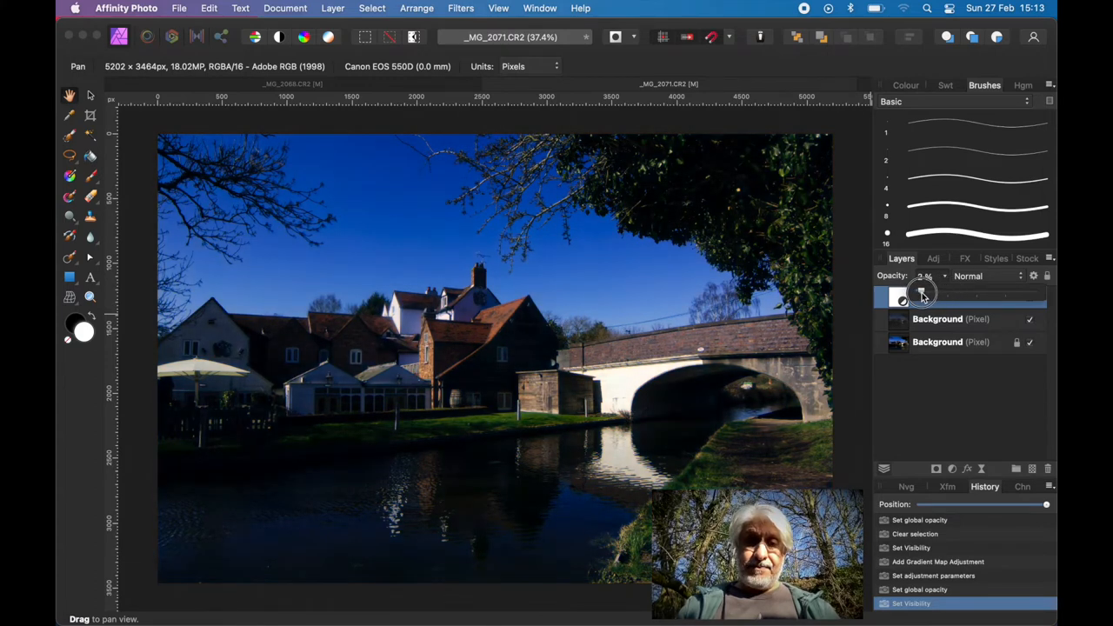
drag(922, 294, 938, 294)
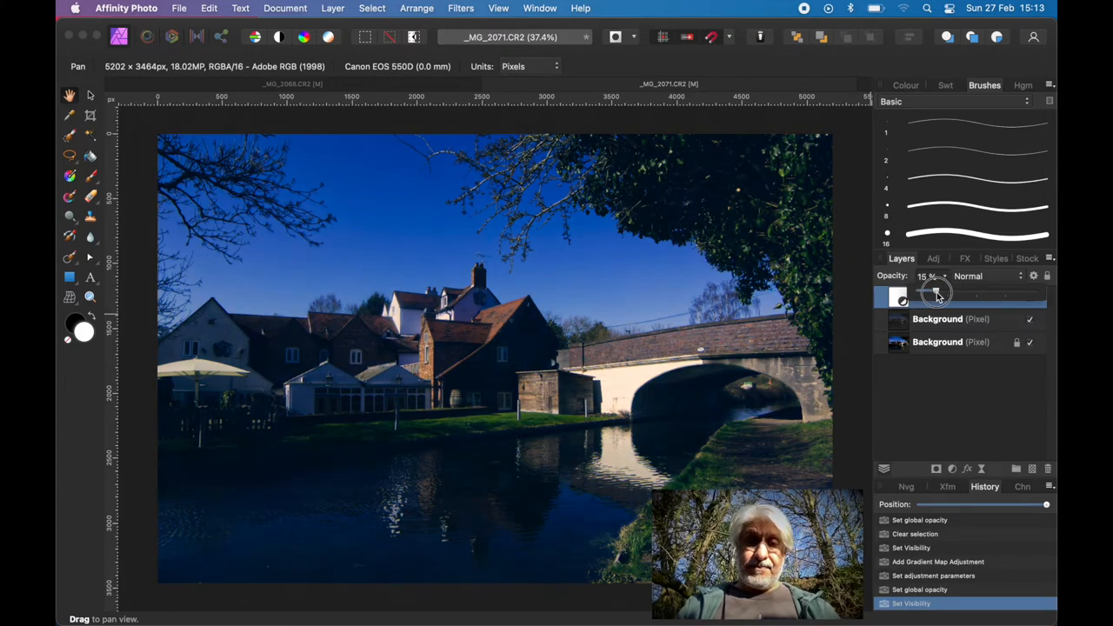
drag(934, 293, 926, 293)
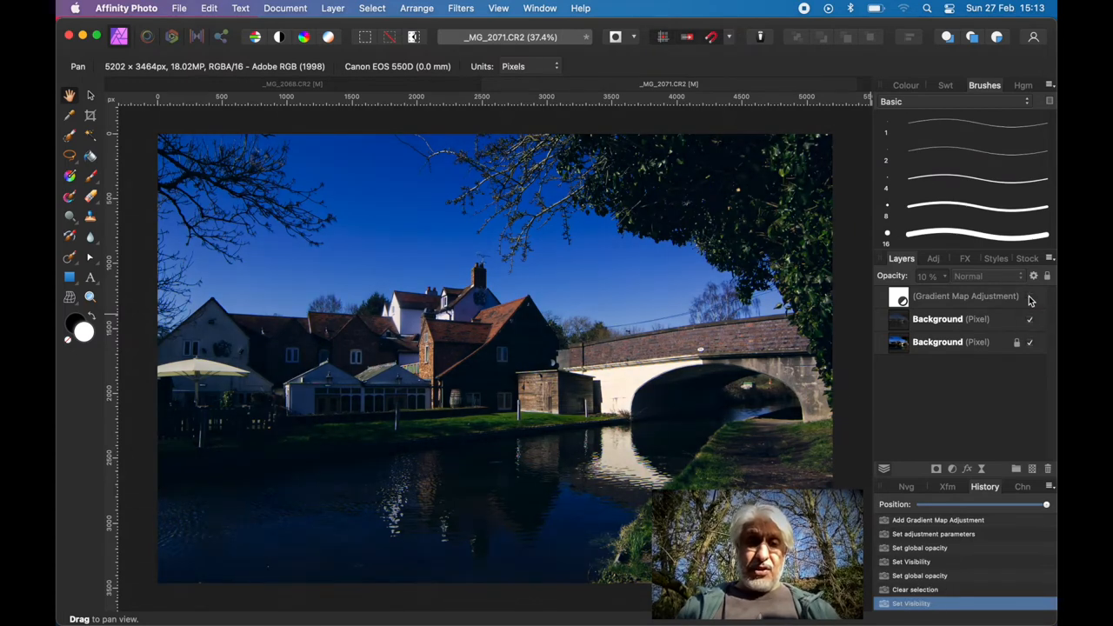
click(1030, 319)
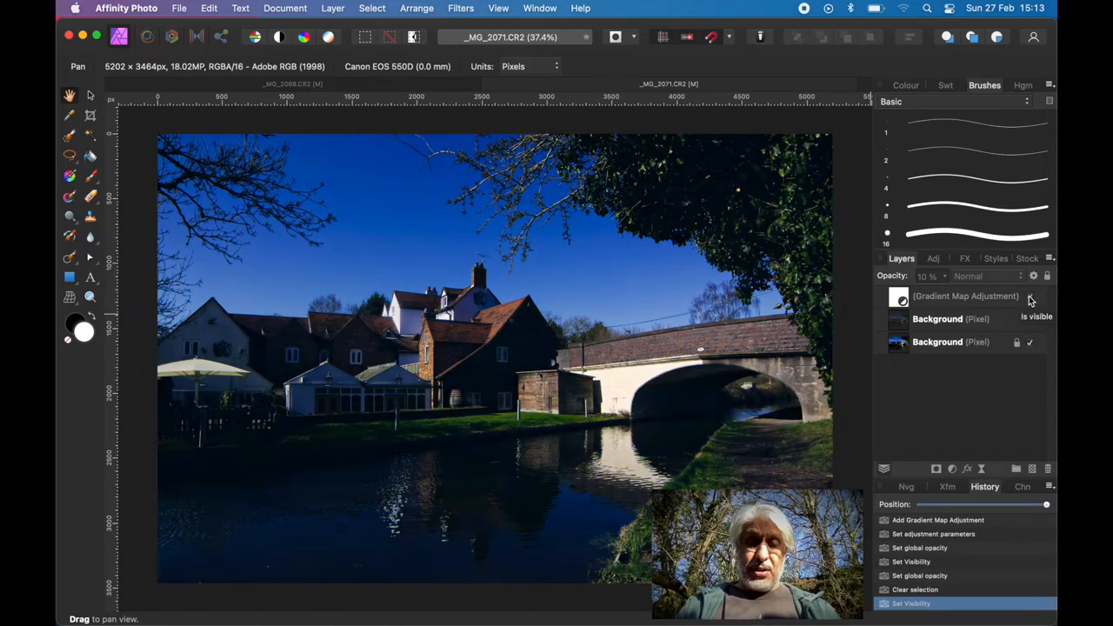
click(1030, 325)
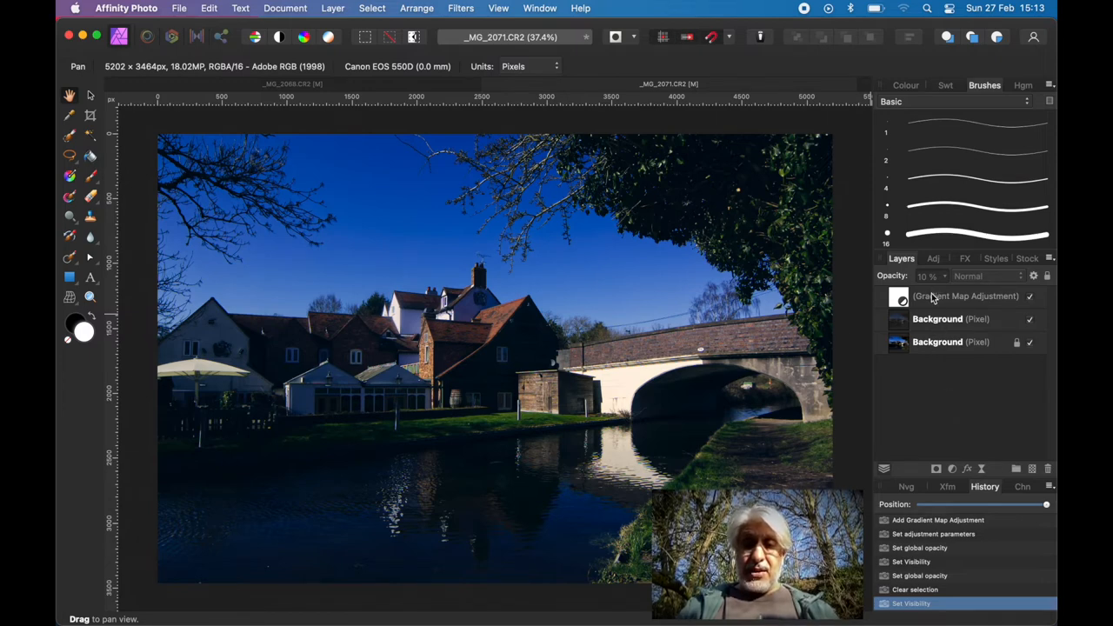
Merge all visible layers into a new pixel layer via Merge Visible
right_click(932, 296)
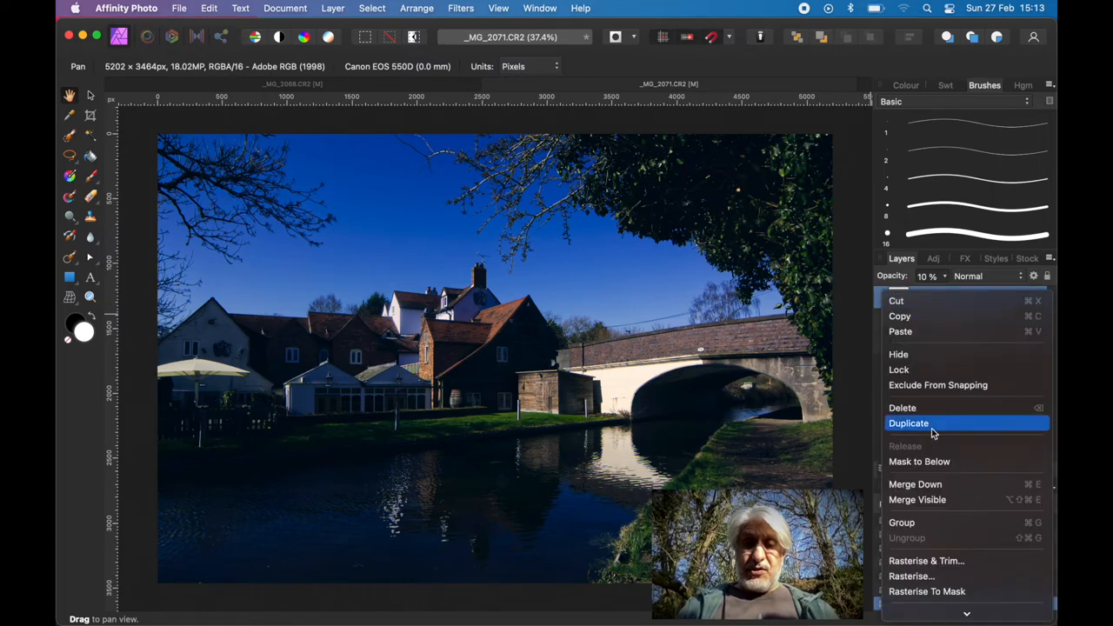
click(909, 422)
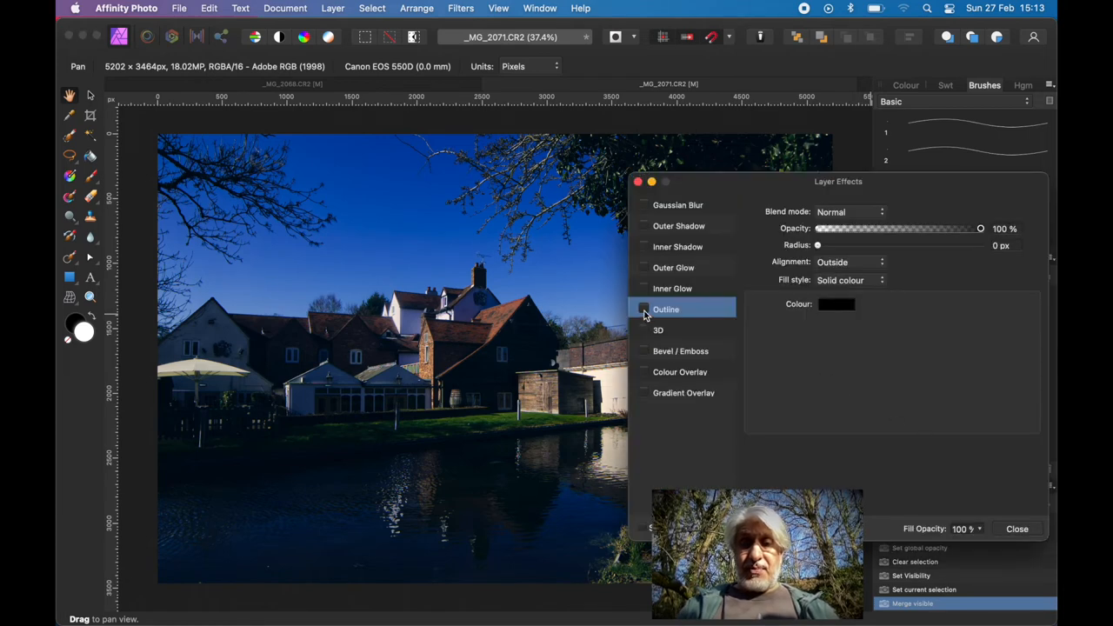
Enable a white Outline effect aligned Inside with a radius of about 46 px
click(644, 308)
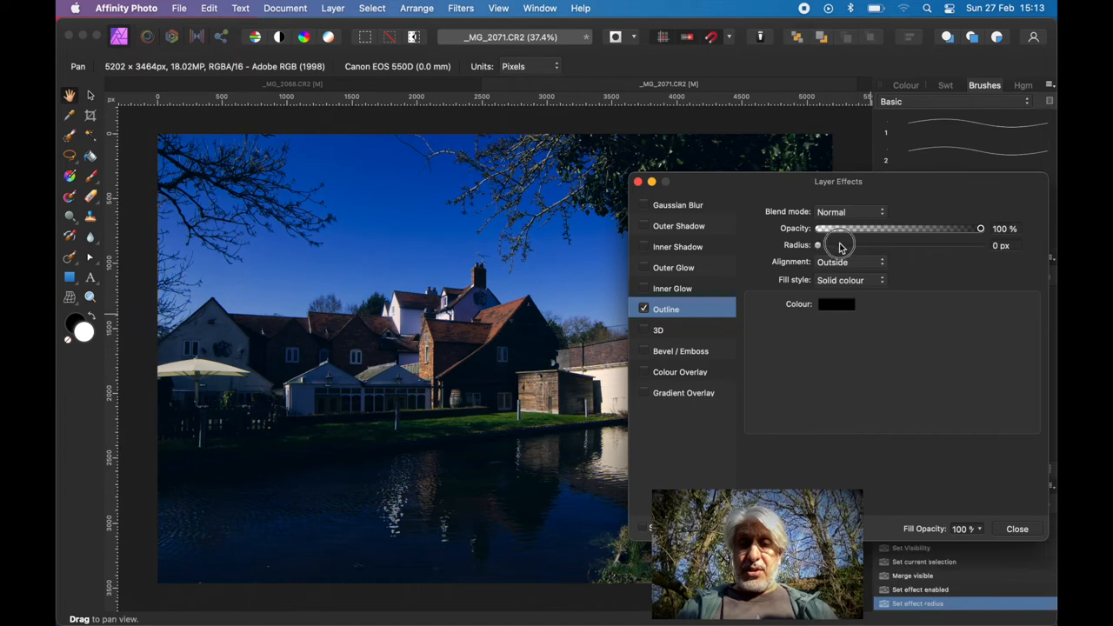
drag(817, 245, 907, 245)
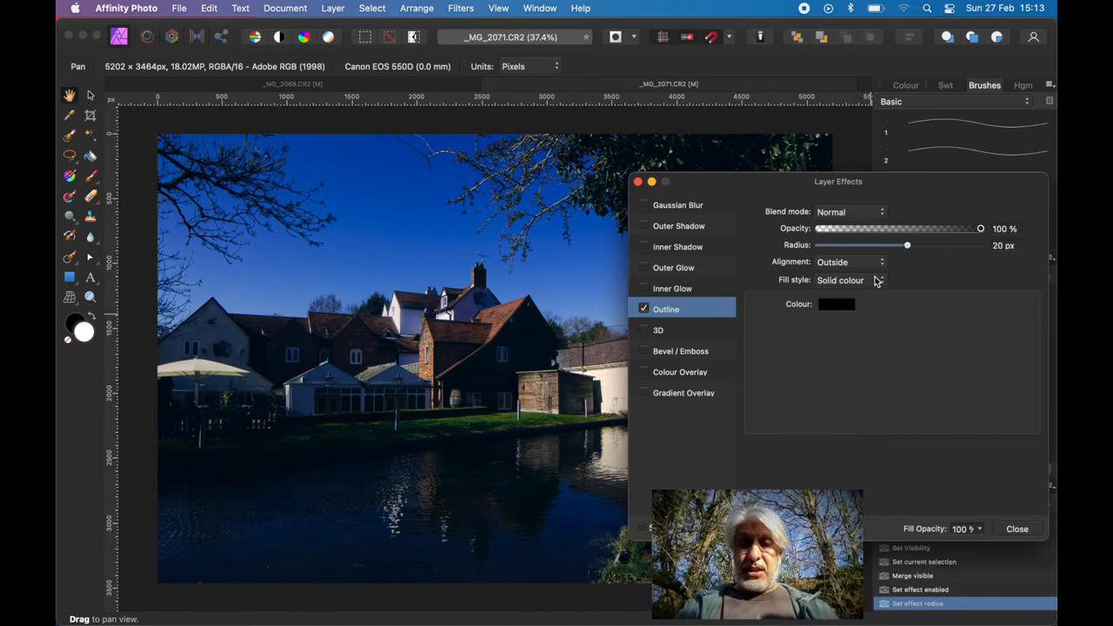
click(851, 262)
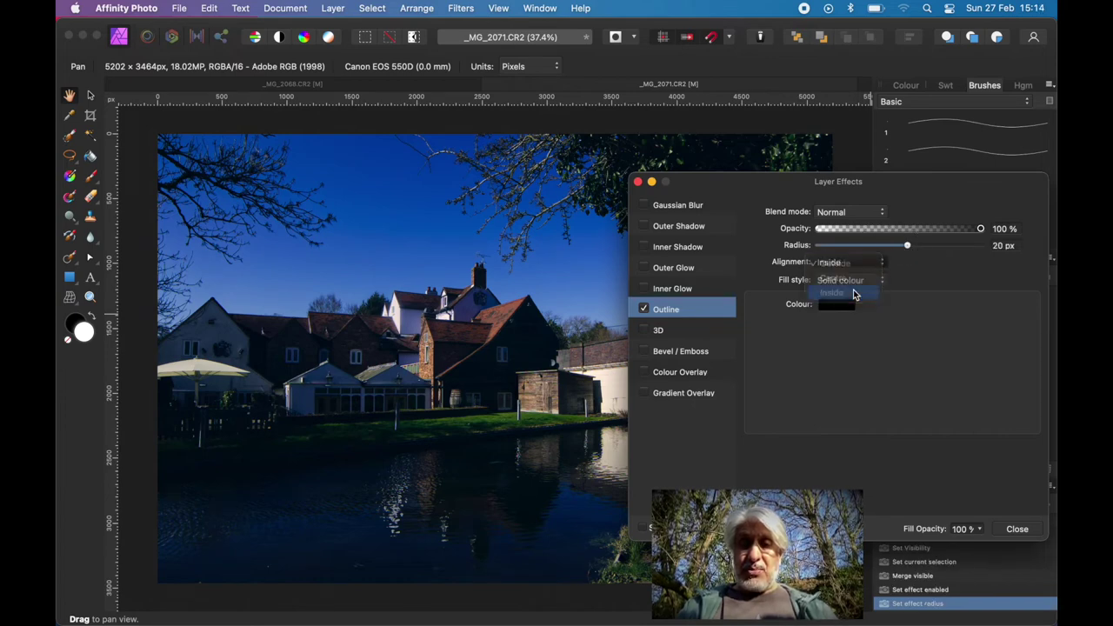
click(836, 304)
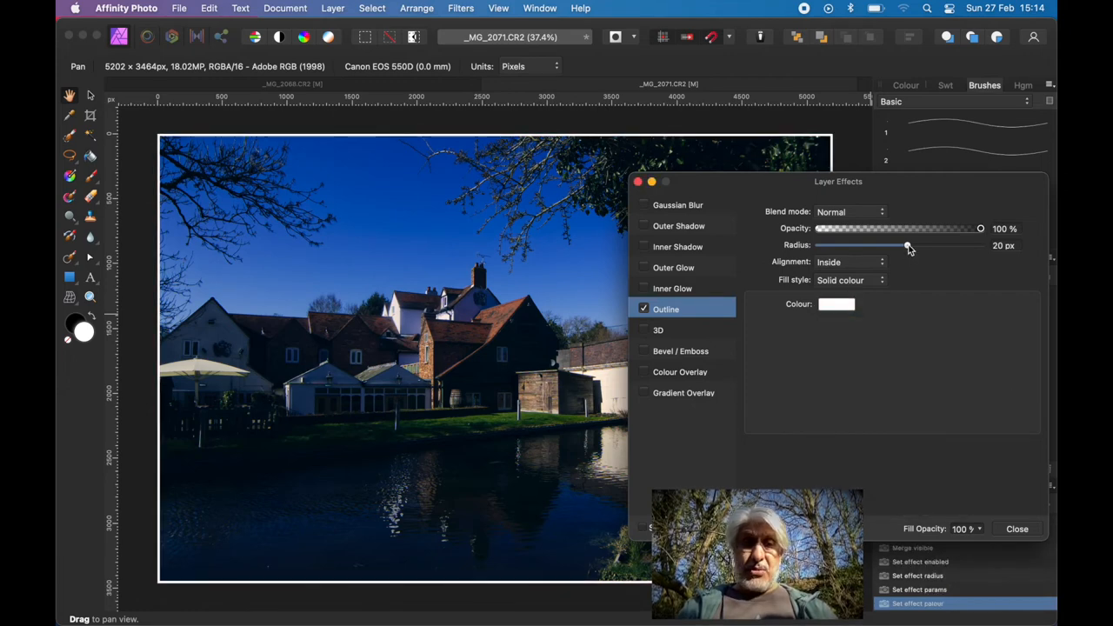
drag(907, 245, 950, 245)
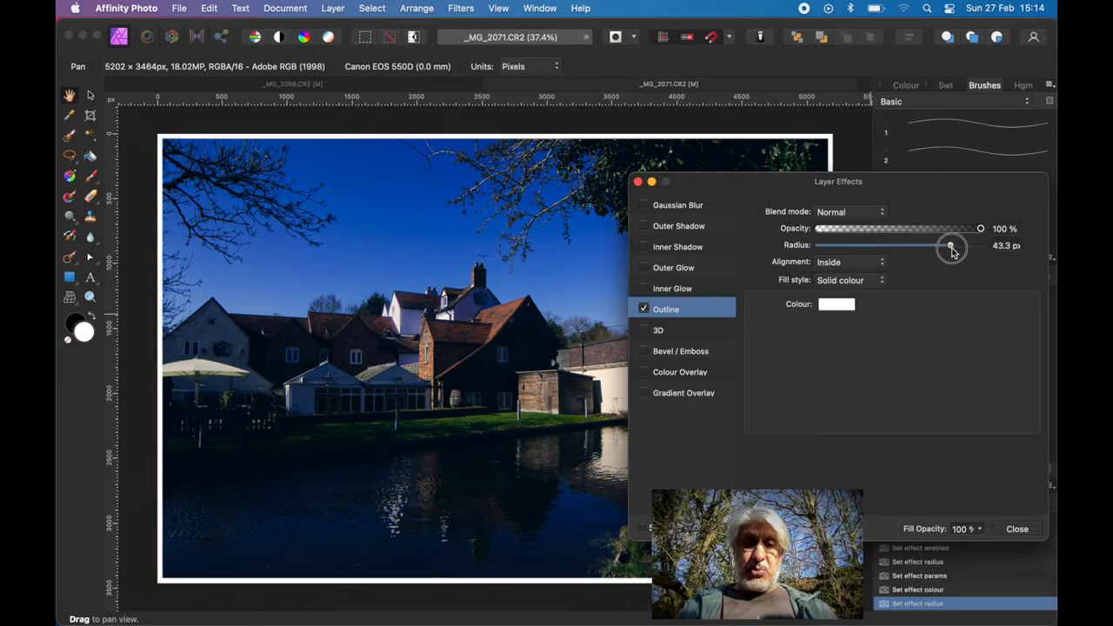
drag(950, 245, 955, 245)
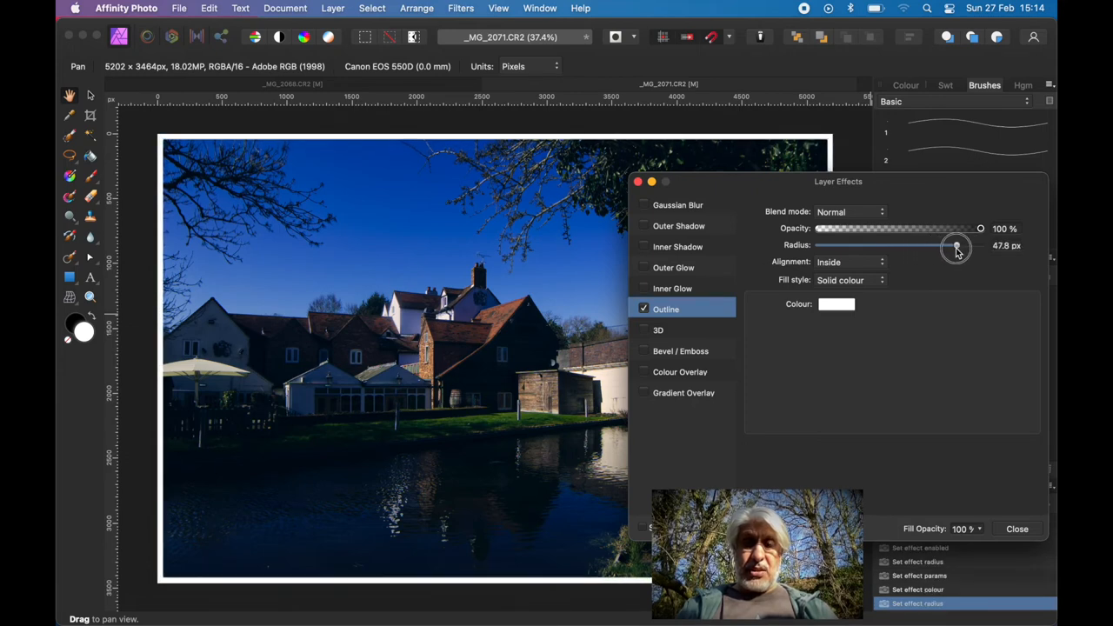
drag(955, 246, 954, 245)
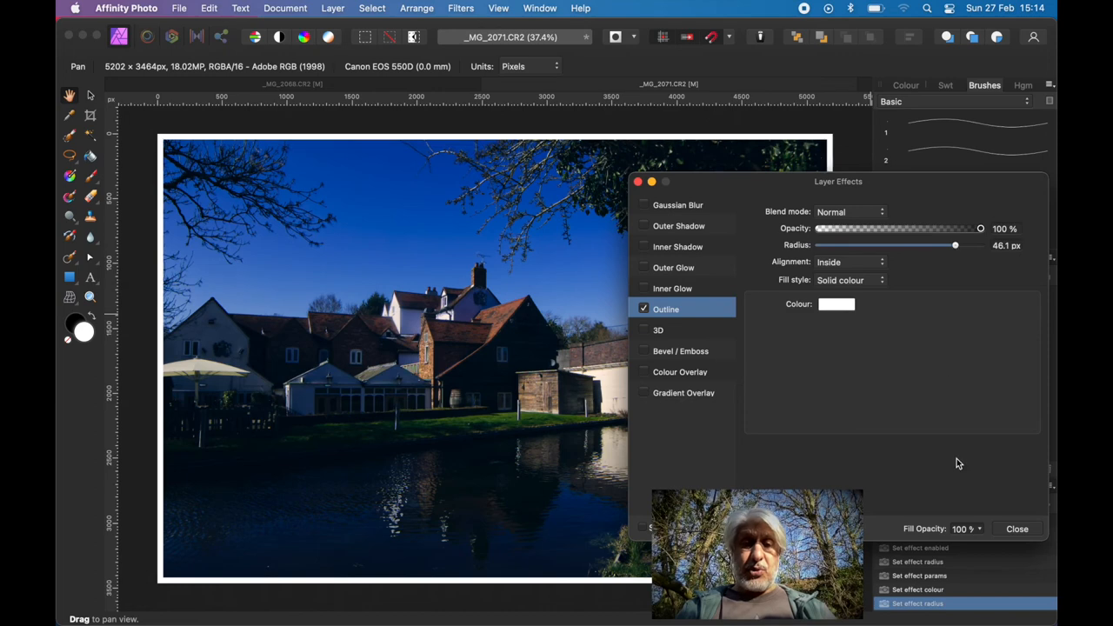
Close the Layer Effects dialog to show the canal photo with its white inside border
click(1014, 527)
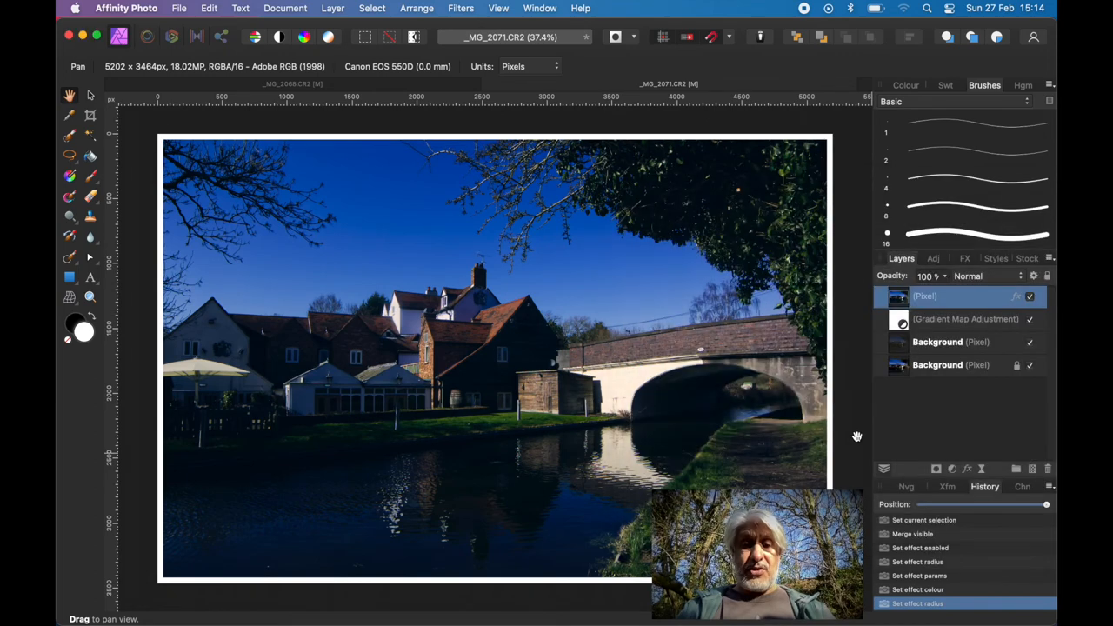
mouse_move(853, 407)
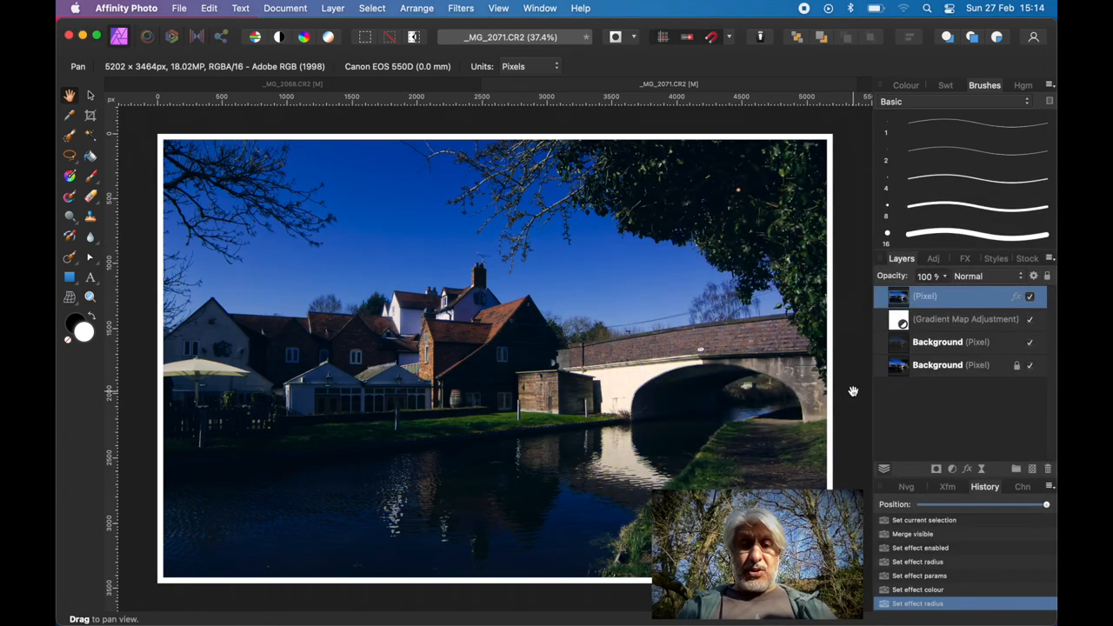
mouse_move(705, 376)
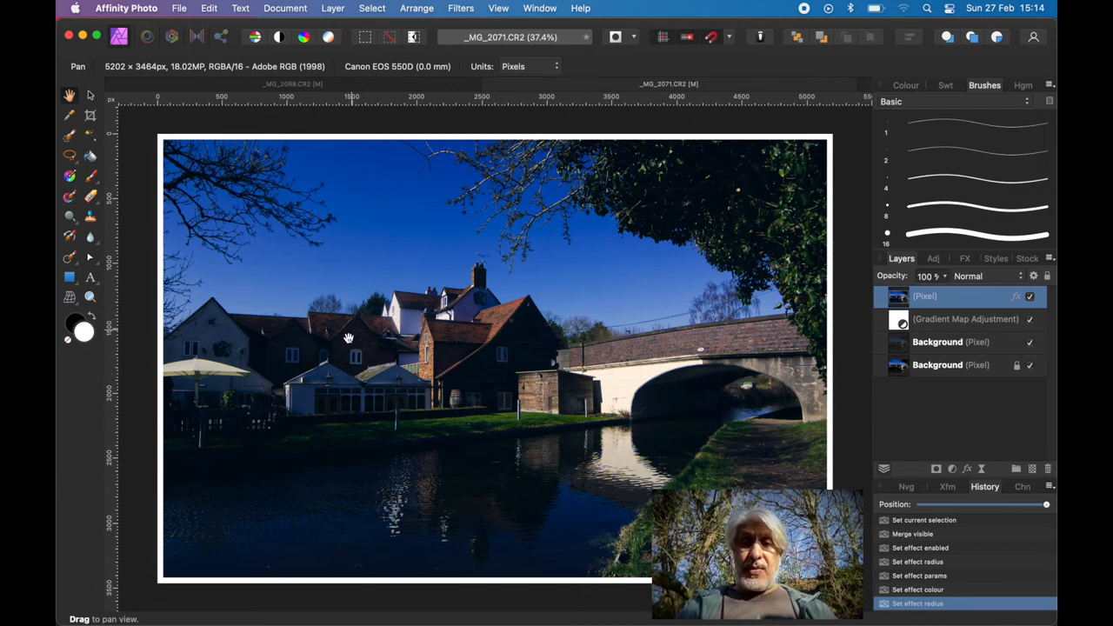
mouse_move(789, 70)
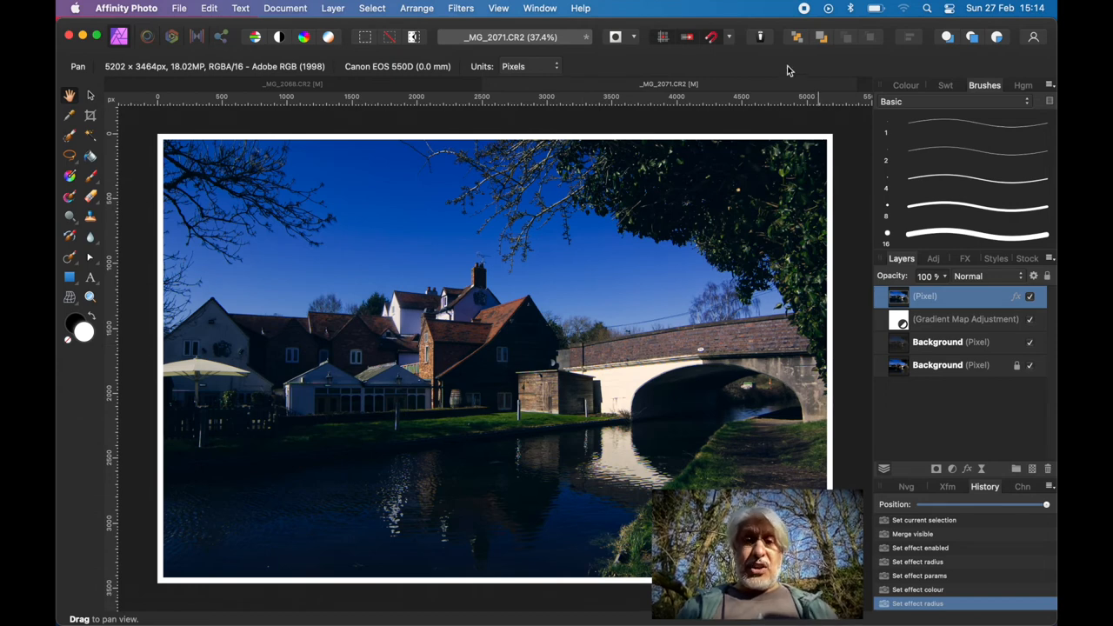